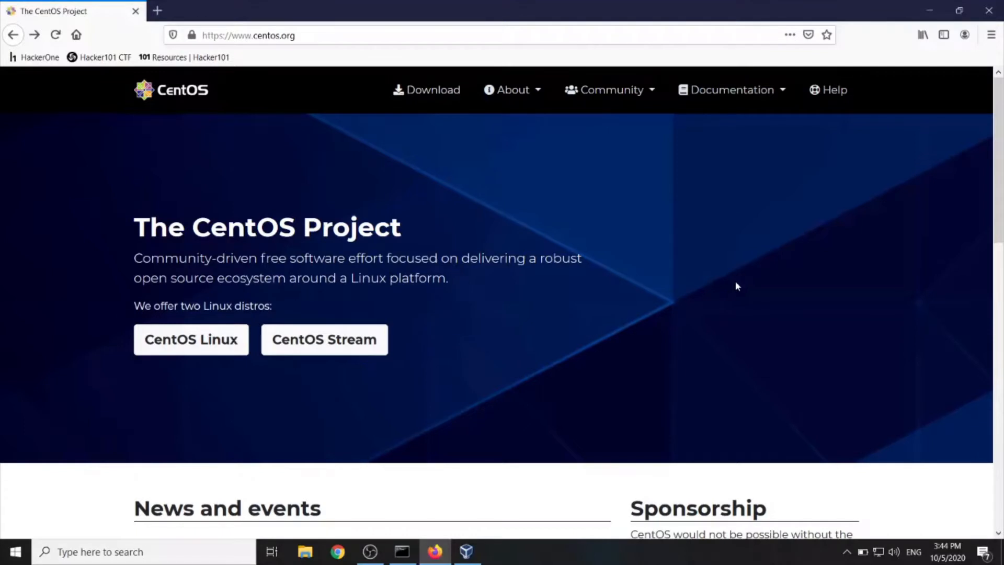
{"action": "mouse_move", "coordinate": [732, 280]}
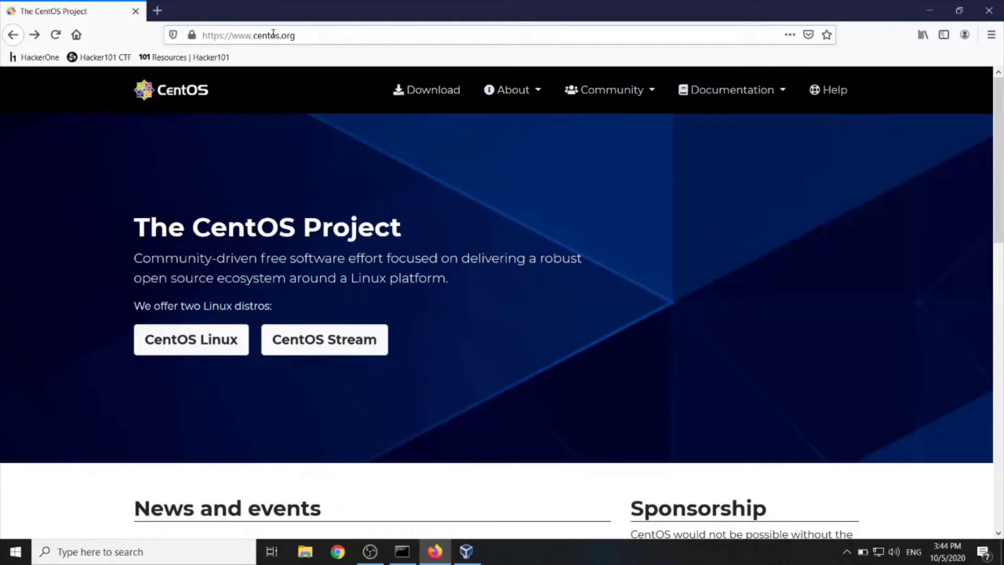
Show the CentOS Linux 7 (2003) ISO architecture list on the centos.org Download page
{"action": "left_click", "coordinate": [433, 90]}
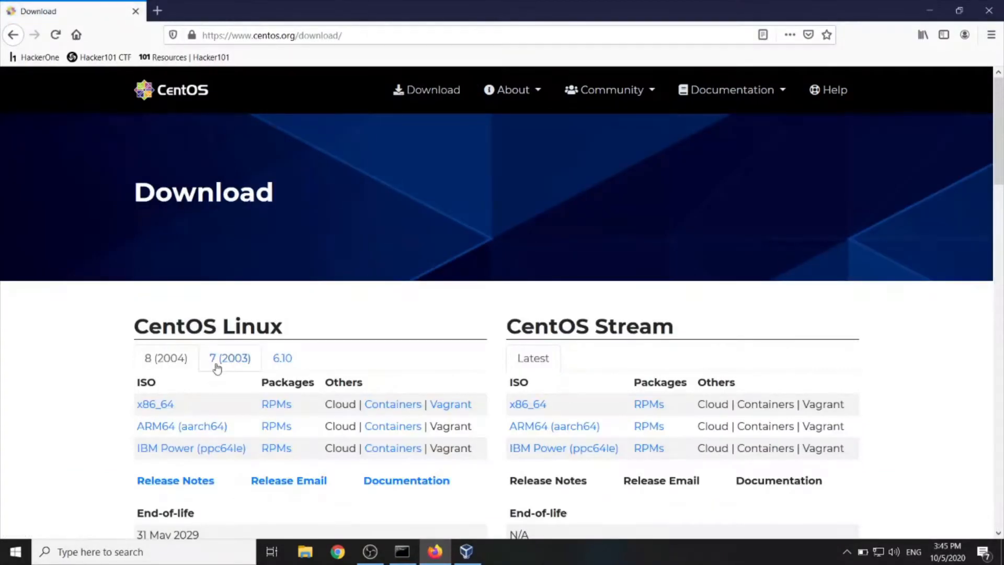
{"action": "left_click", "coordinate": [231, 358]}
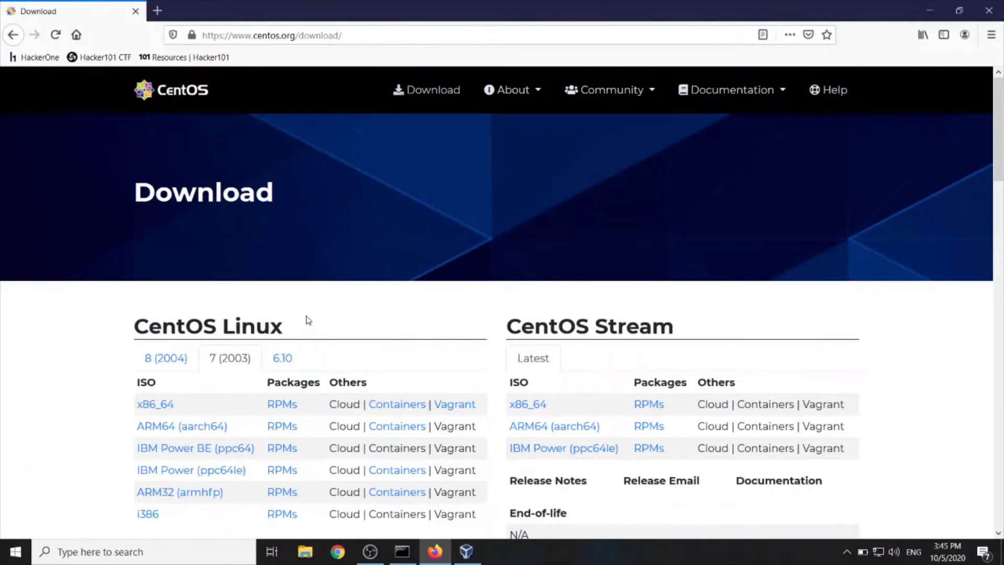
{"action": "scroll", "scroll_direction": "down", "scroll_amount": 3}
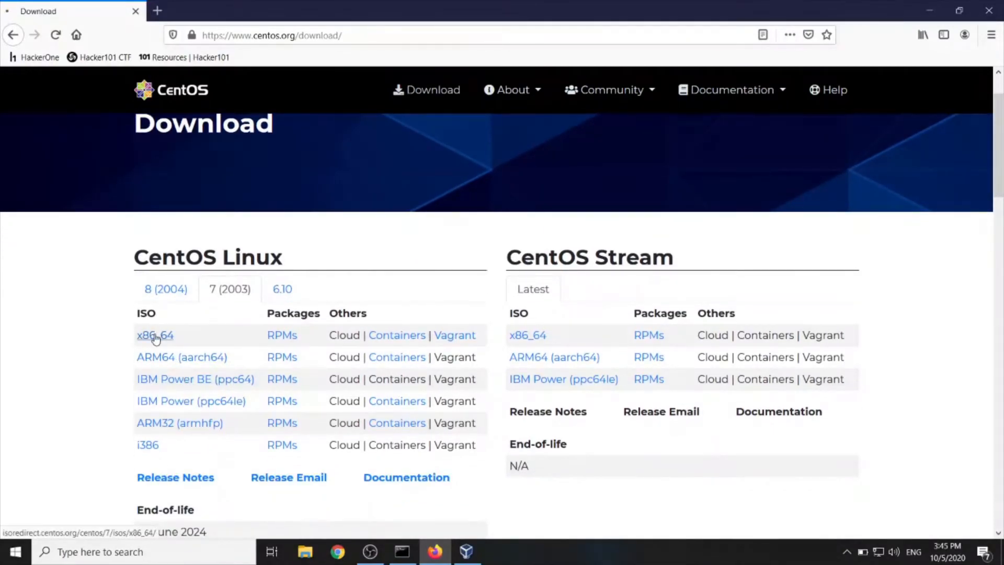
Reach a regional mirror's CentOS 7.8.2003 x86_64 ISO directory via the x86_64 link
{"action": "left_click", "coordinate": [154, 335]}
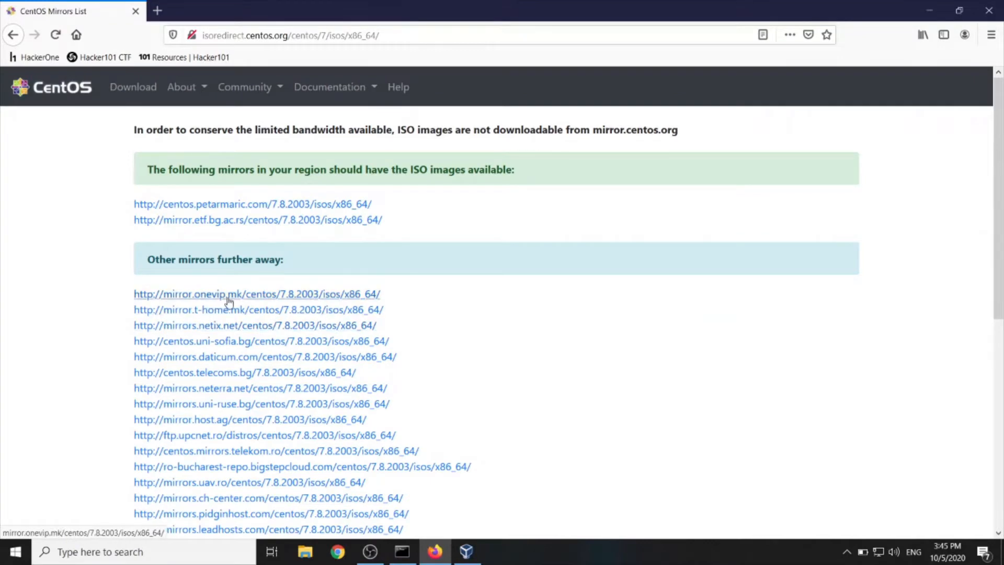
{"action": "mouse_move", "coordinate": [409, 205]}
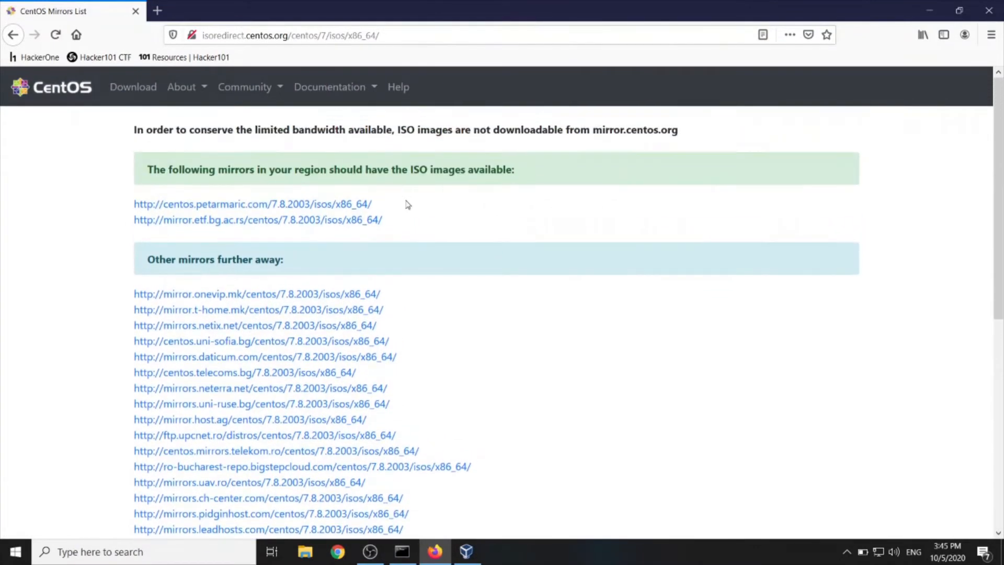
{"action": "left_click", "coordinate": [240, 204]}
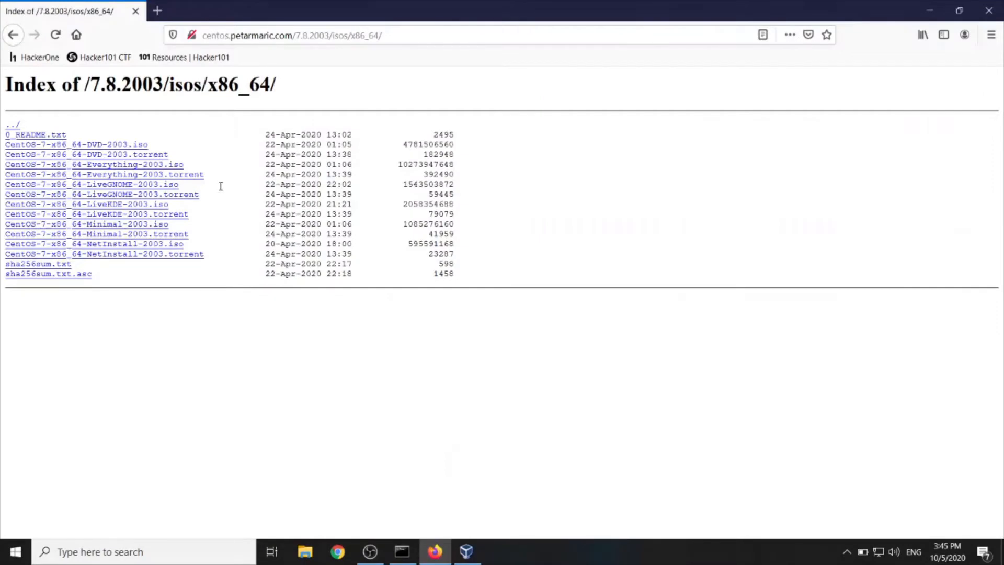
{"action": "mouse_move", "coordinate": [207, 189]}
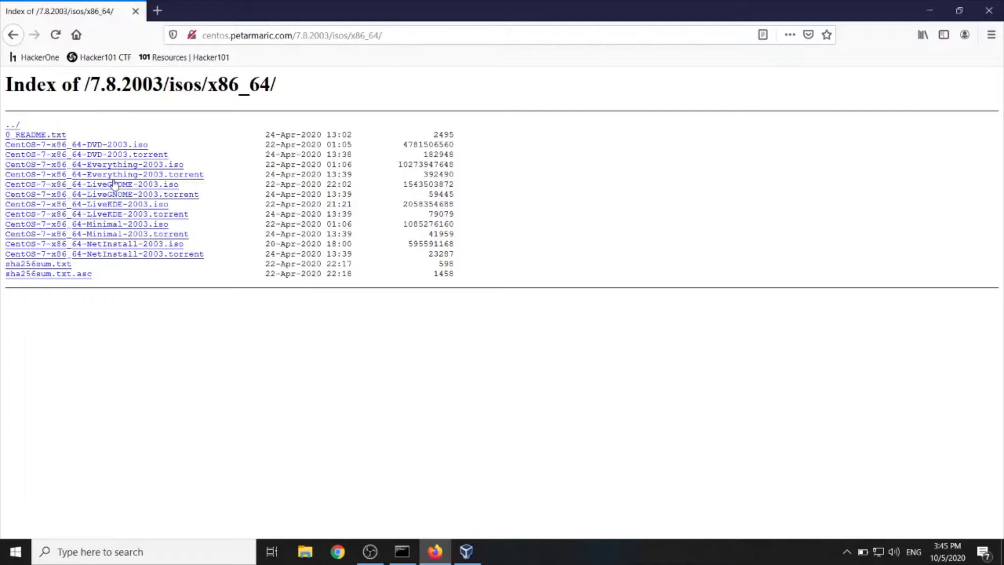
{"action": "mouse_move", "coordinate": [172, 174]}
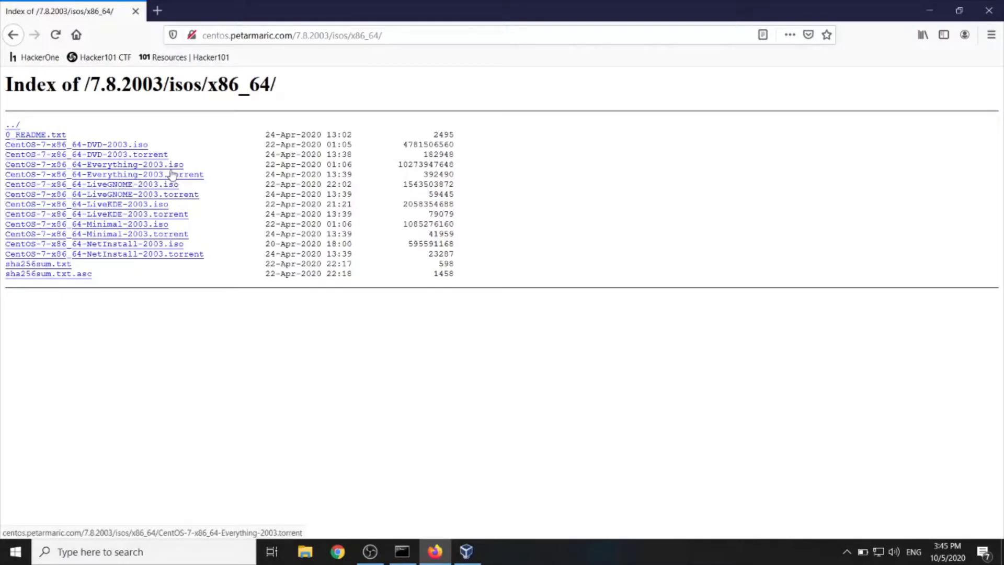
{"action": "mouse_move", "coordinate": [176, 180]}
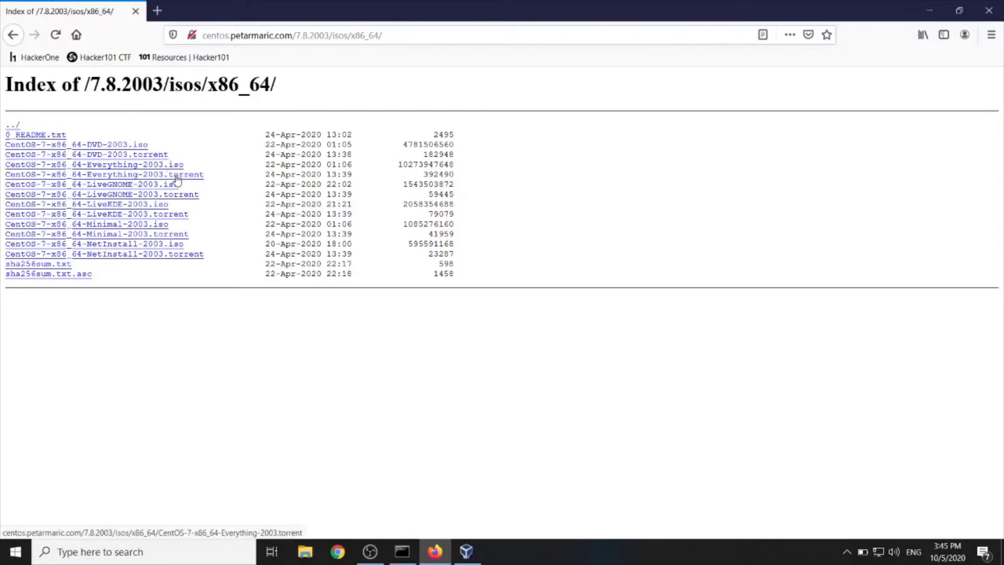
{"action": "mouse_move", "coordinate": [166, 168]}
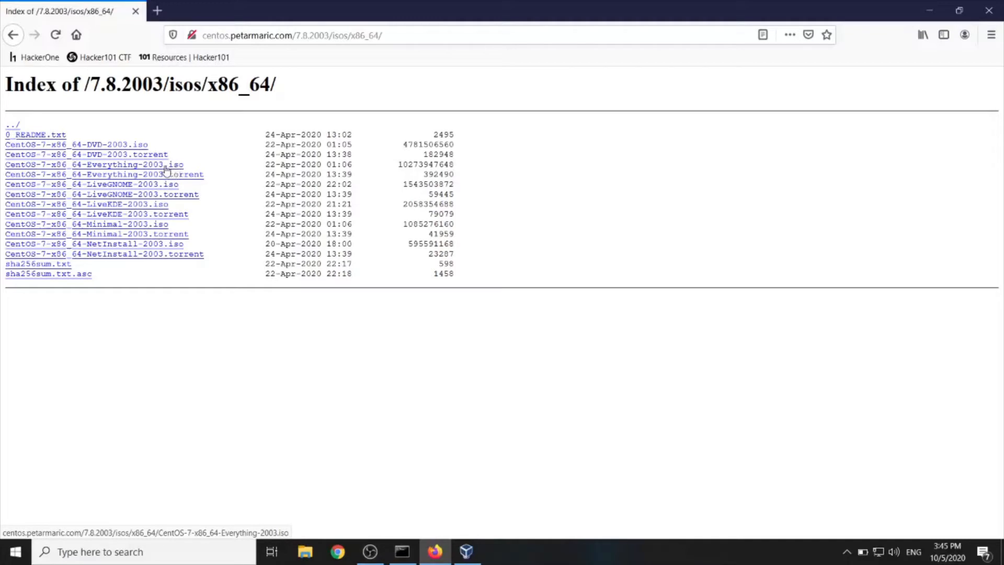
{"action": "mouse_move", "coordinate": [153, 165]}
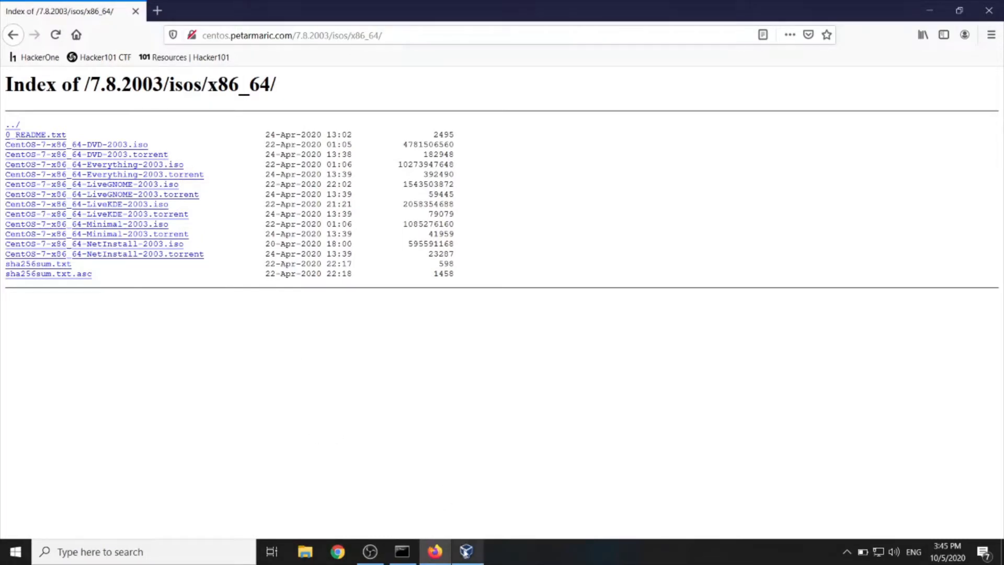
Create a new VM named CentOS, type Linux / Red Hat (64-bit), and proceed to memory size
{"action": "left_click", "coordinate": [468, 551]}
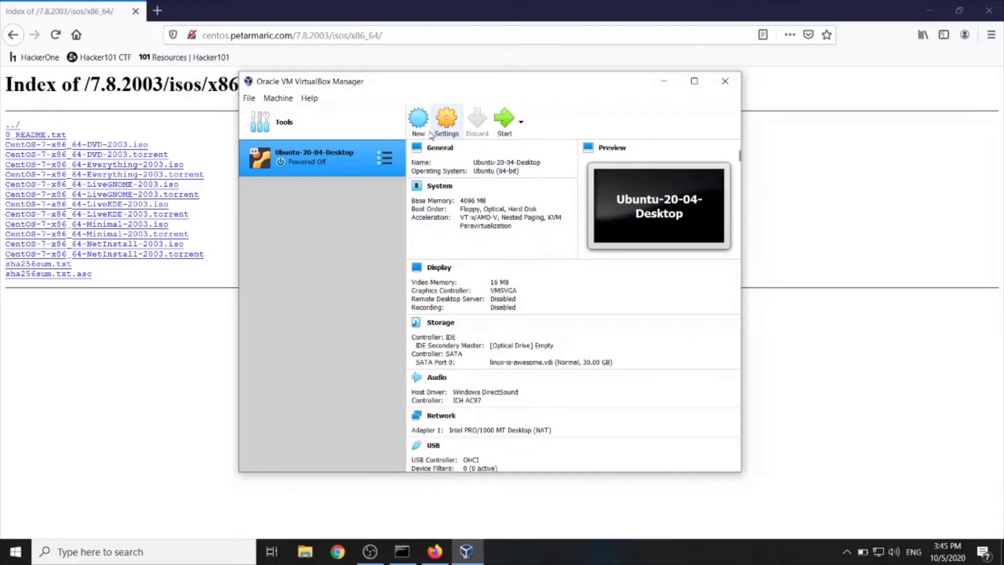
{"action": "left_click", "coordinate": [419, 116]}
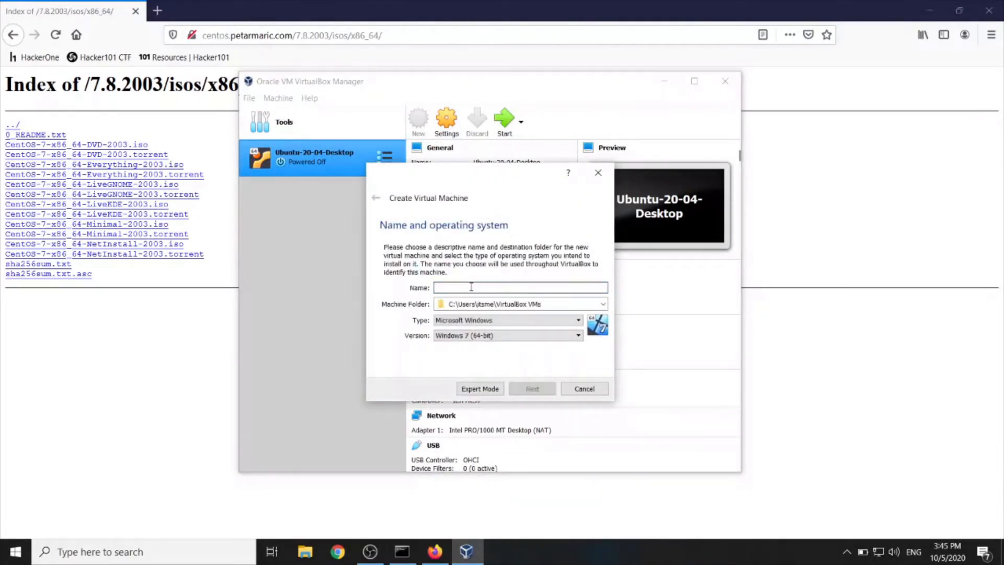
{"action": "type", "text": "Cent"}
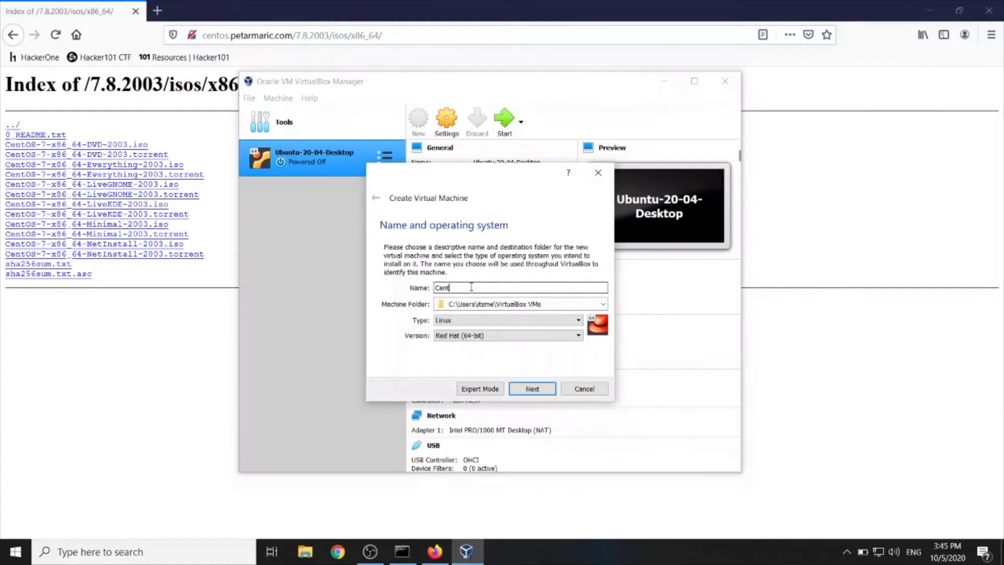
{"action": "type", "text": "OS"}
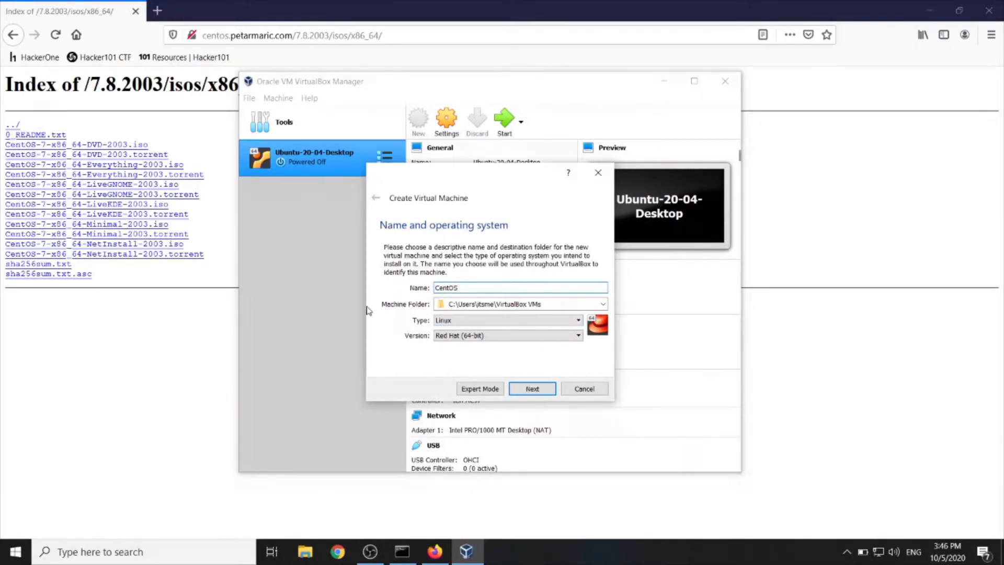
{"action": "left_click", "coordinate": [533, 388]}
{"action": "type", "text": "2048"}
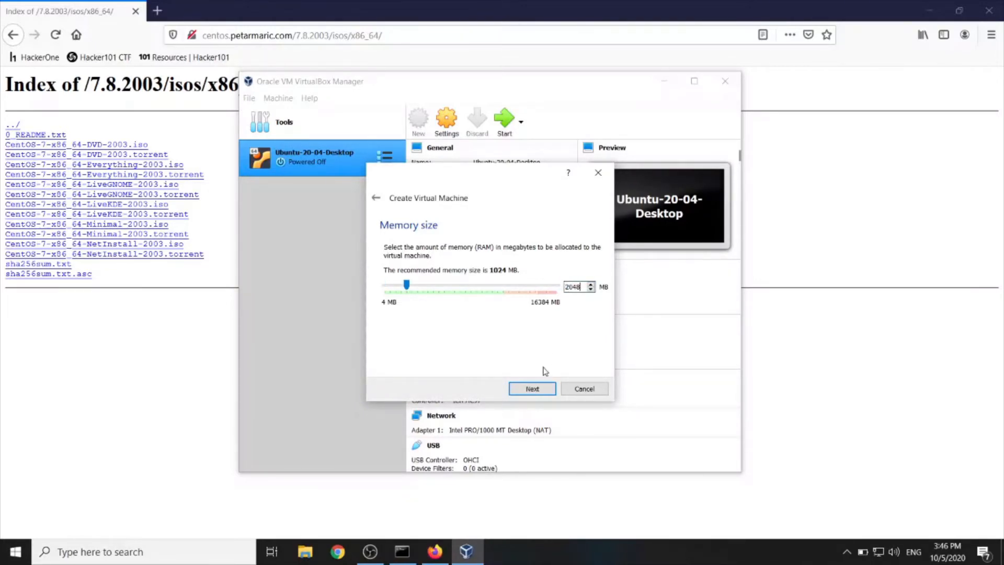
Accept 2048 MB memory and create a new VDI-format virtual hard disk for the machine
{"action": "left_click", "coordinate": [533, 388]}
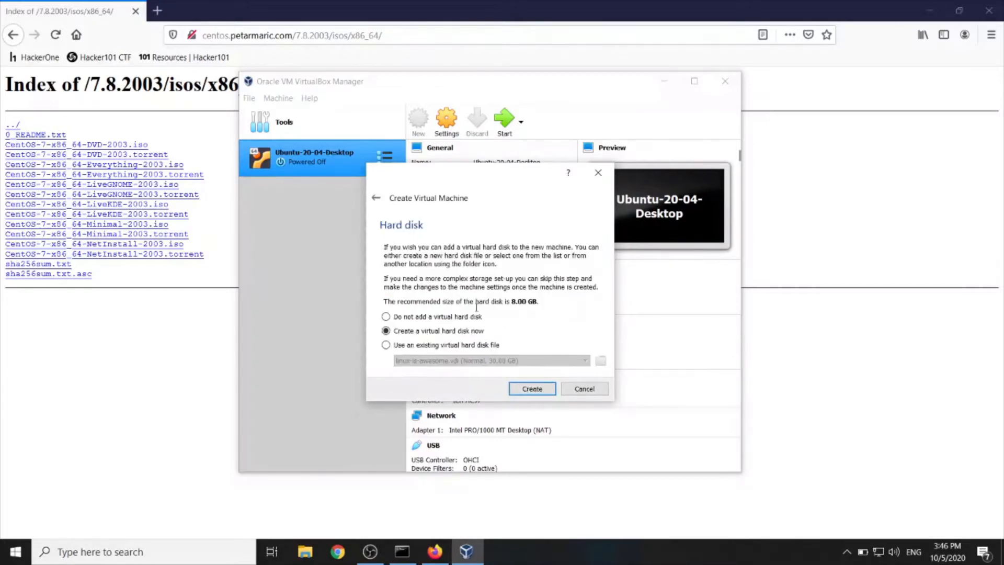
{"action": "mouse_move", "coordinate": [507, 296]}
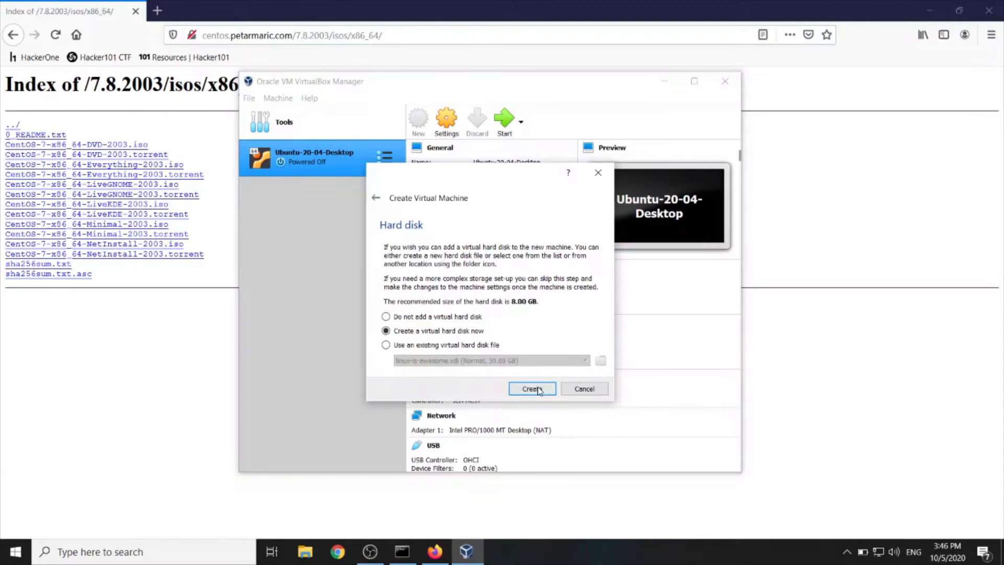
{"action": "left_click", "coordinate": [531, 389]}
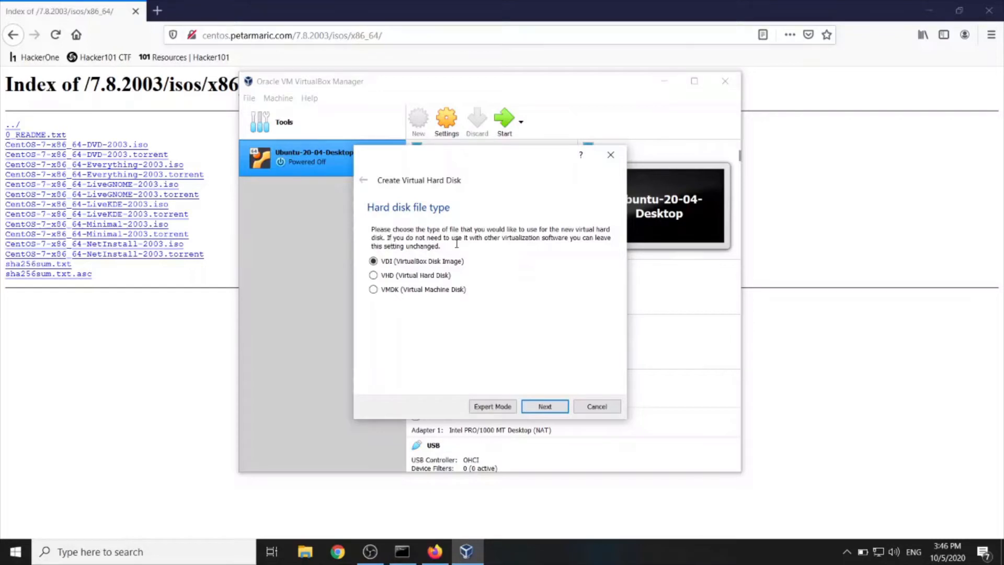
{"action": "mouse_move", "coordinate": [496, 248]}
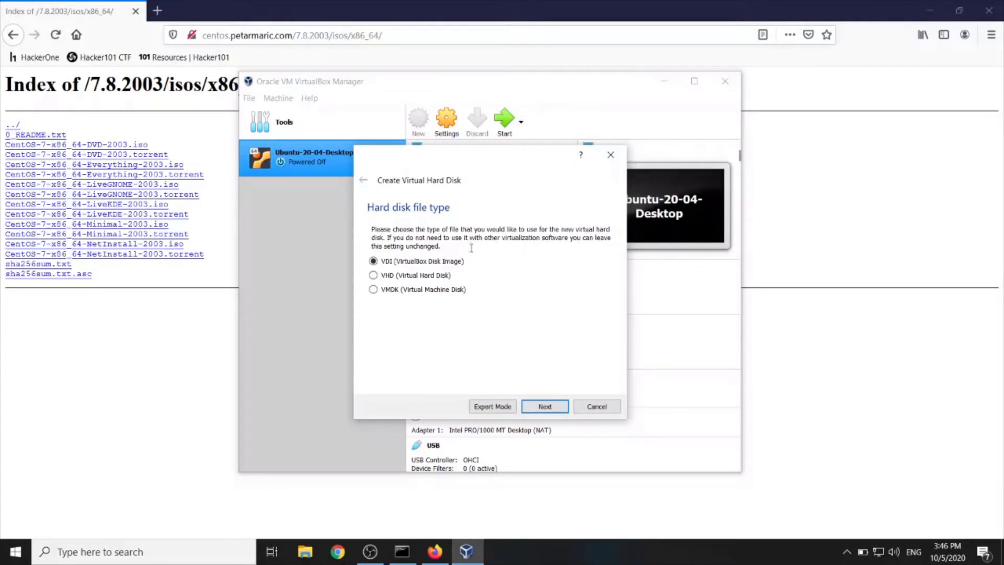
{"action": "left_click", "coordinate": [544, 406]}
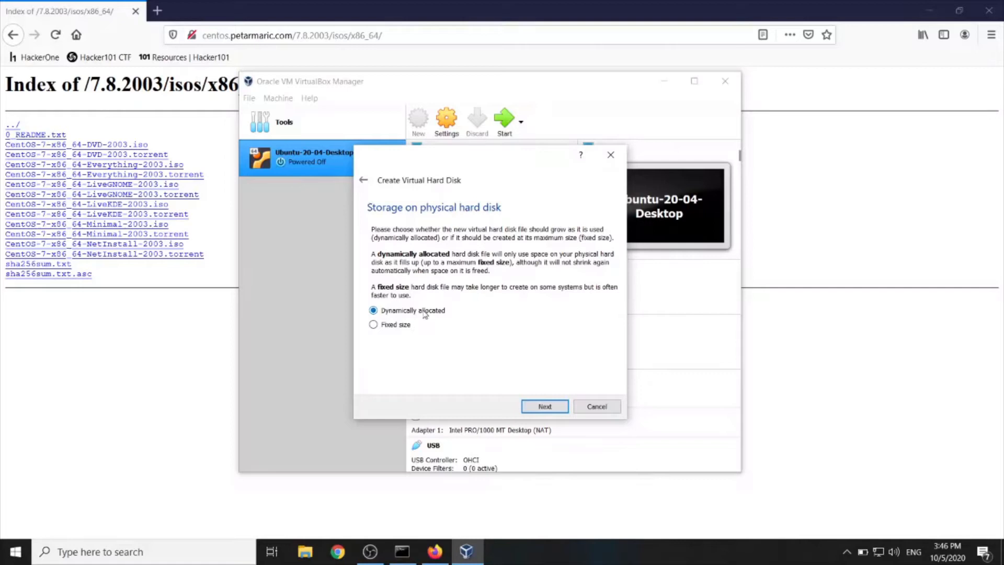
{"action": "mouse_move", "coordinate": [423, 322]}
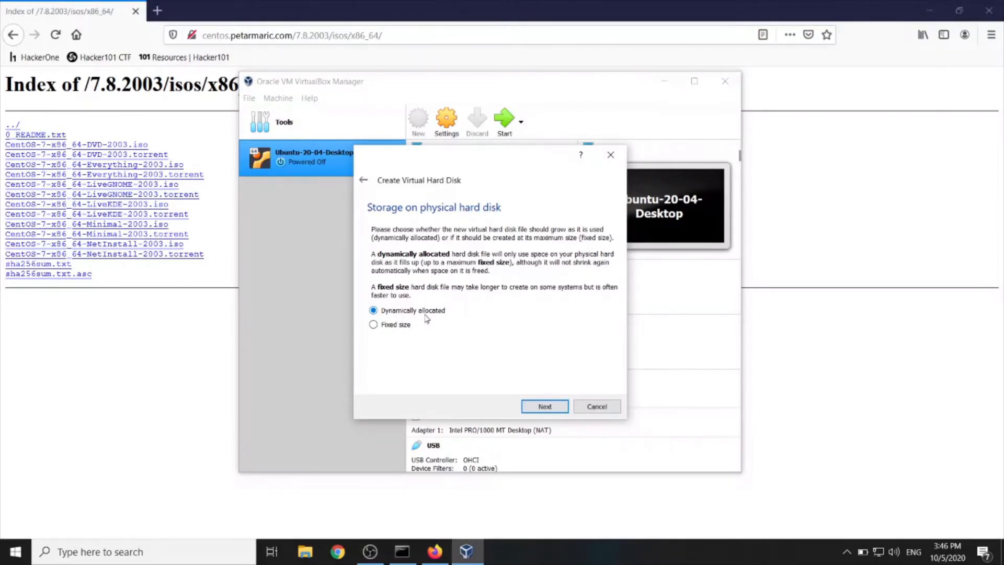
{"action": "mouse_move", "coordinate": [444, 311]}
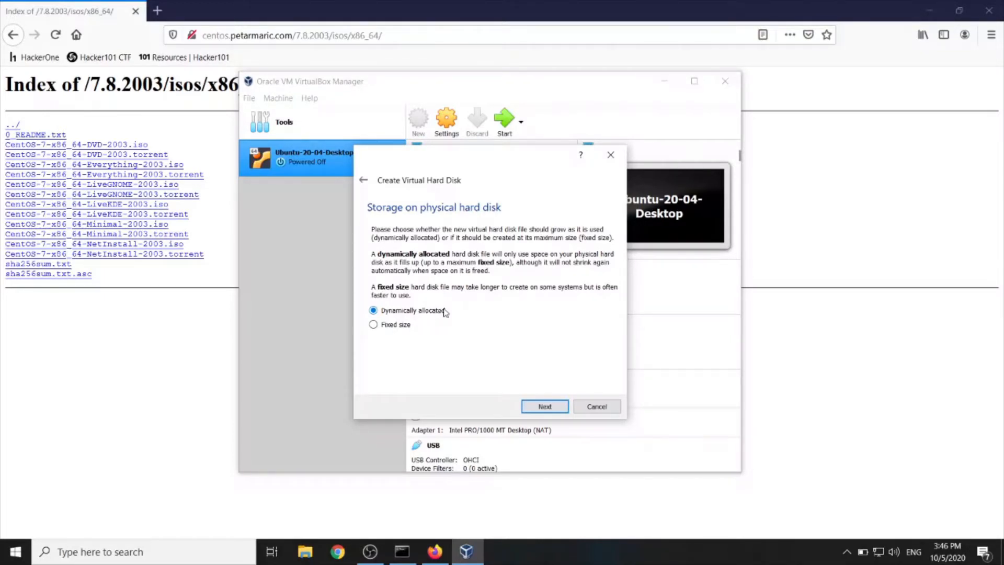
{"action": "mouse_move", "coordinate": [456, 306]}
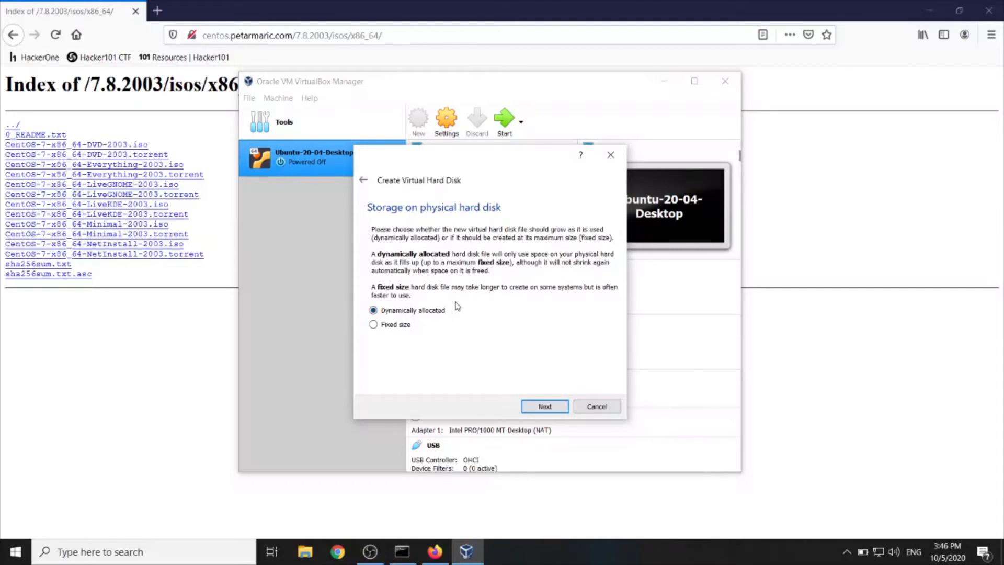
{"action": "mouse_move", "coordinate": [476, 269]}
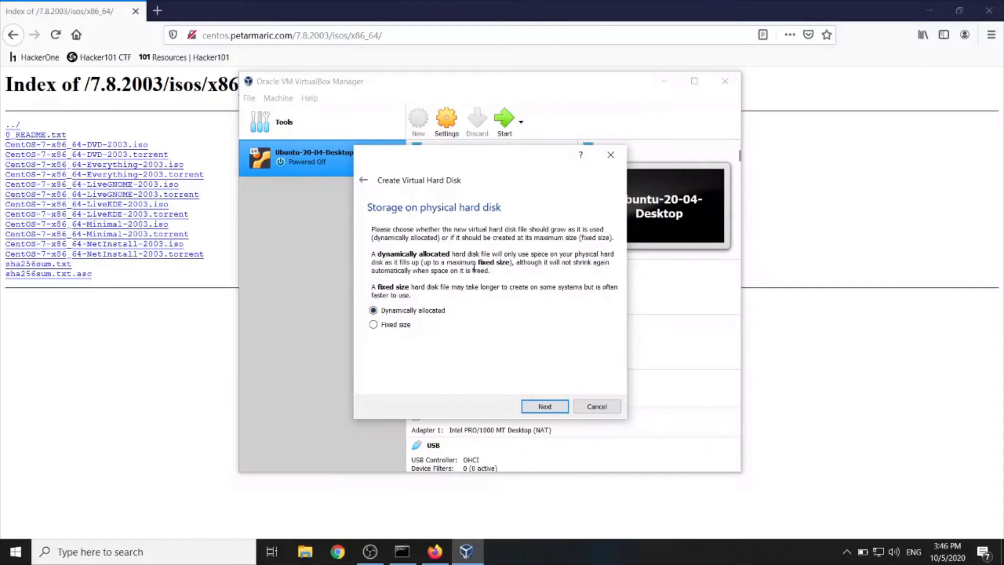
{"action": "mouse_move", "coordinate": [545, 405]}
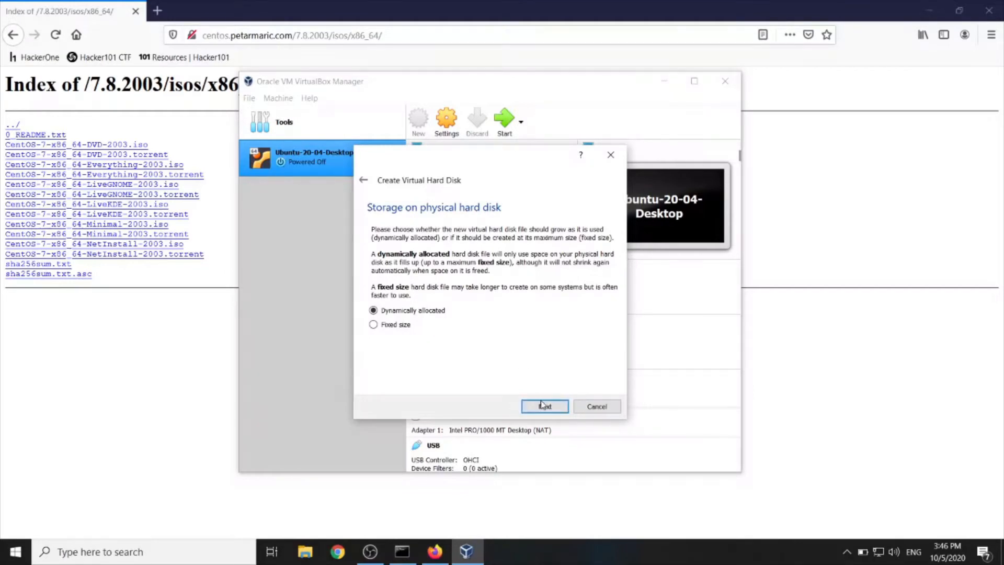
Keep dynamic allocation, size the disk to 25 GB and create CentOS.vdi
{"action": "left_click", "coordinate": [544, 406]}
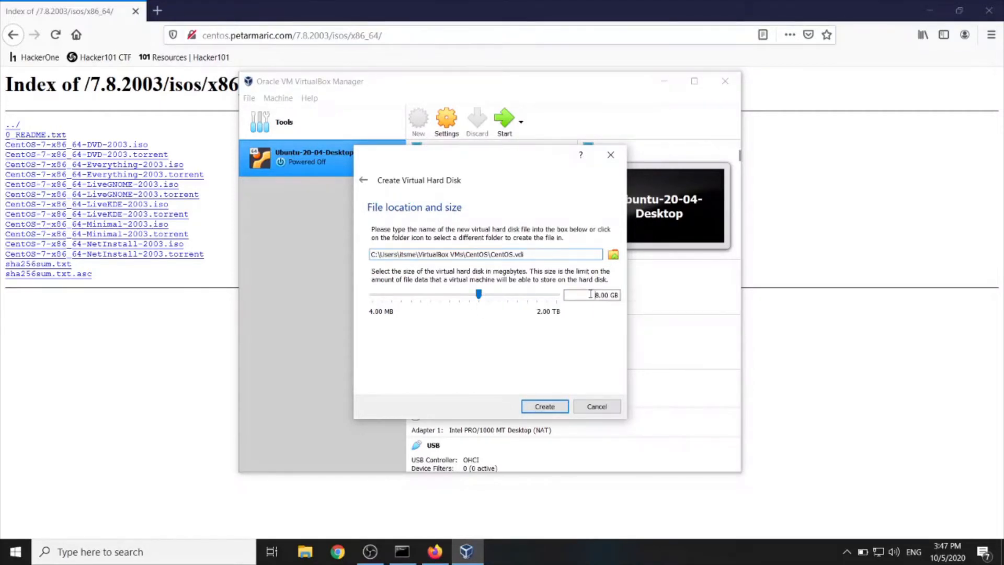
{"action": "left_click_drag", "start_coordinate": [480, 294], "coordinate": [494, 294]}
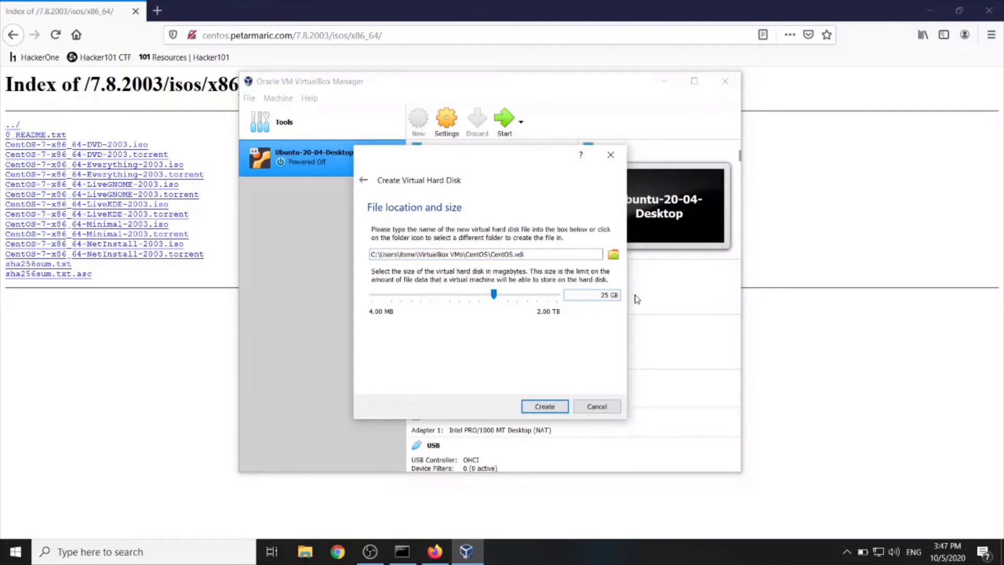
{"action": "mouse_move", "coordinate": [571, 348]}
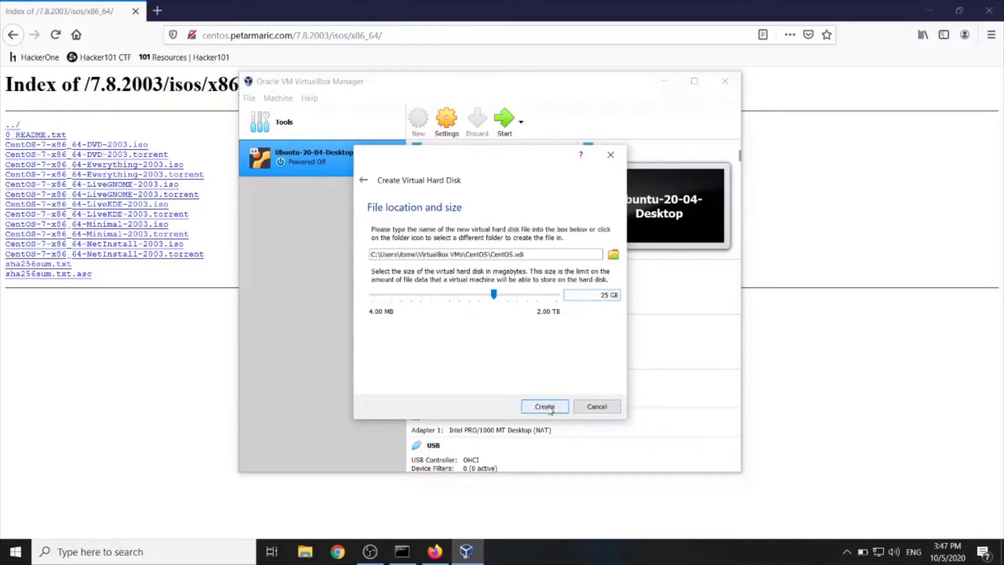
{"action": "left_click", "coordinate": [544, 406]}
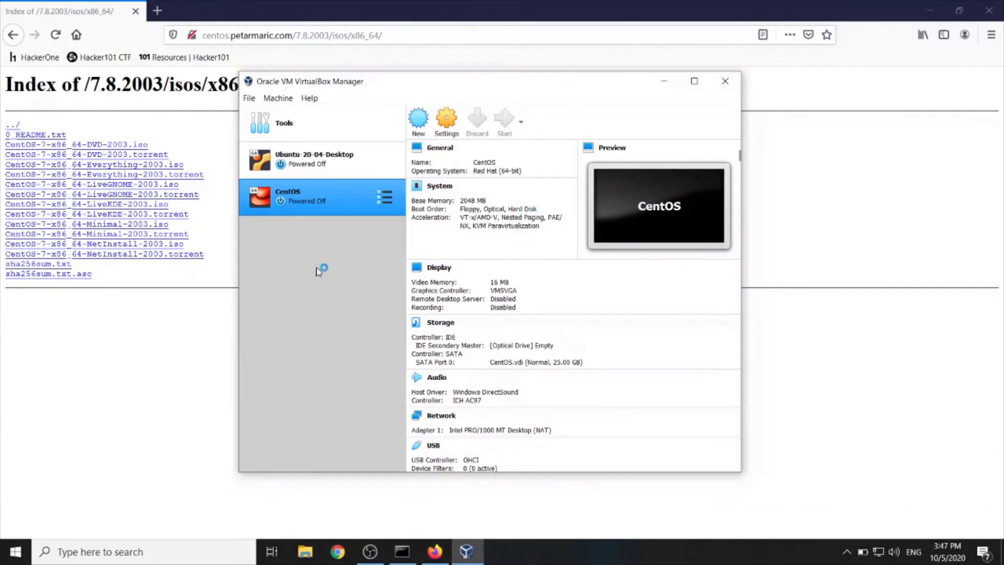
Start the CentOS VM booting from the added CentOS-7-x86_64-Everything-2003.iso image
{"action": "left_click", "coordinate": [504, 118]}
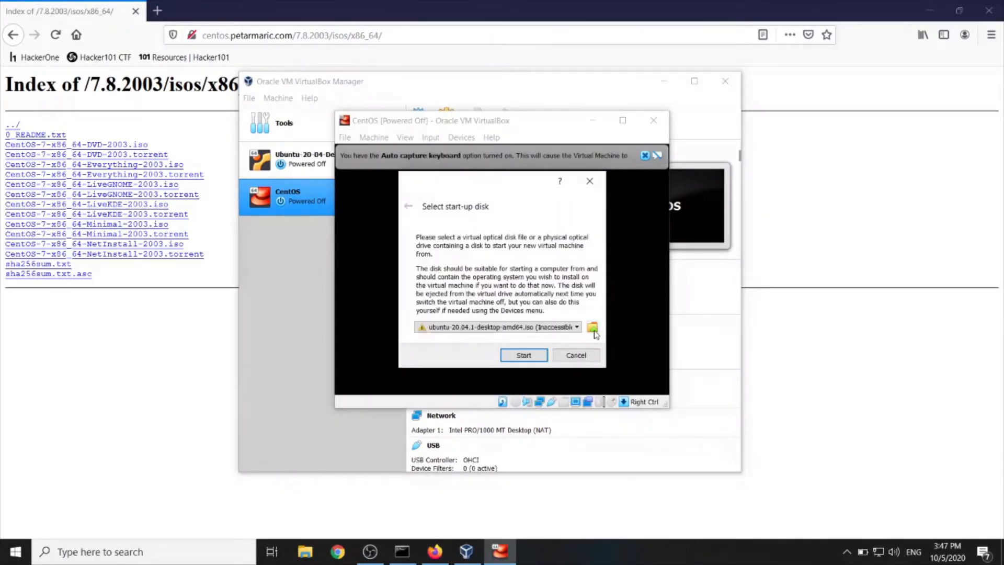
{"action": "mouse_move", "coordinate": [593, 328]}
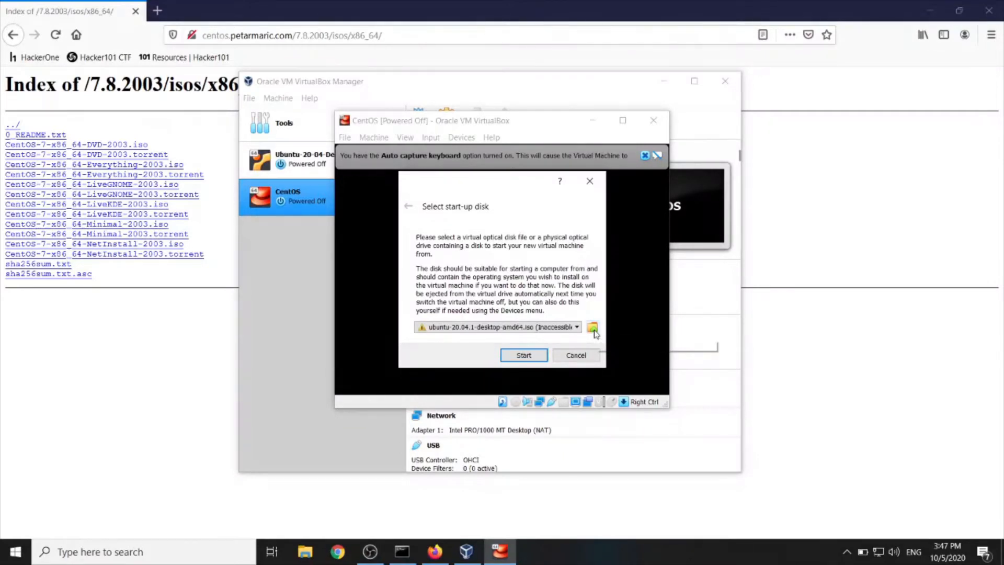
{"action": "left_click", "coordinate": [592, 327]}
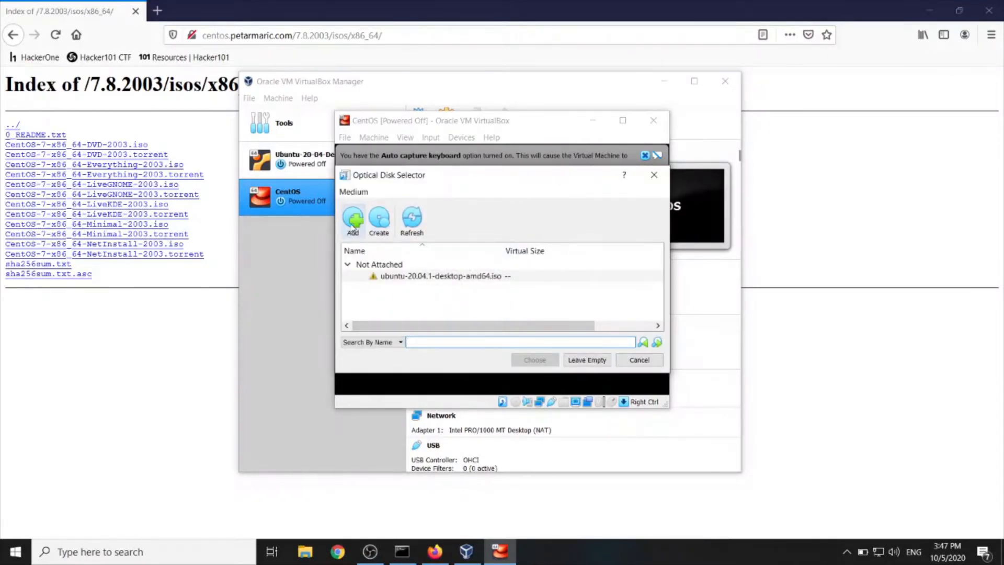
{"action": "mouse_move", "coordinate": [354, 217]}
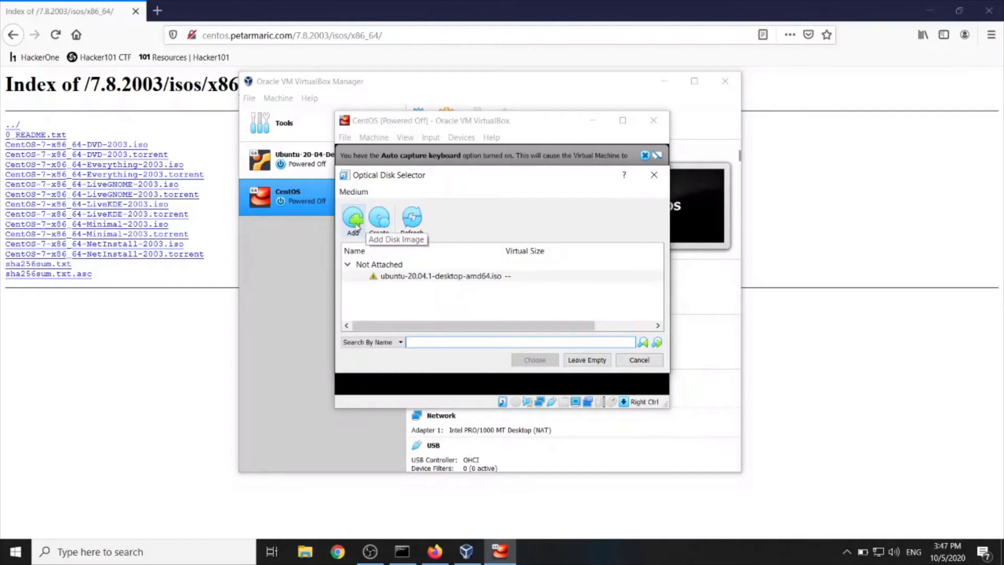
{"action": "left_click", "coordinate": [353, 218]}
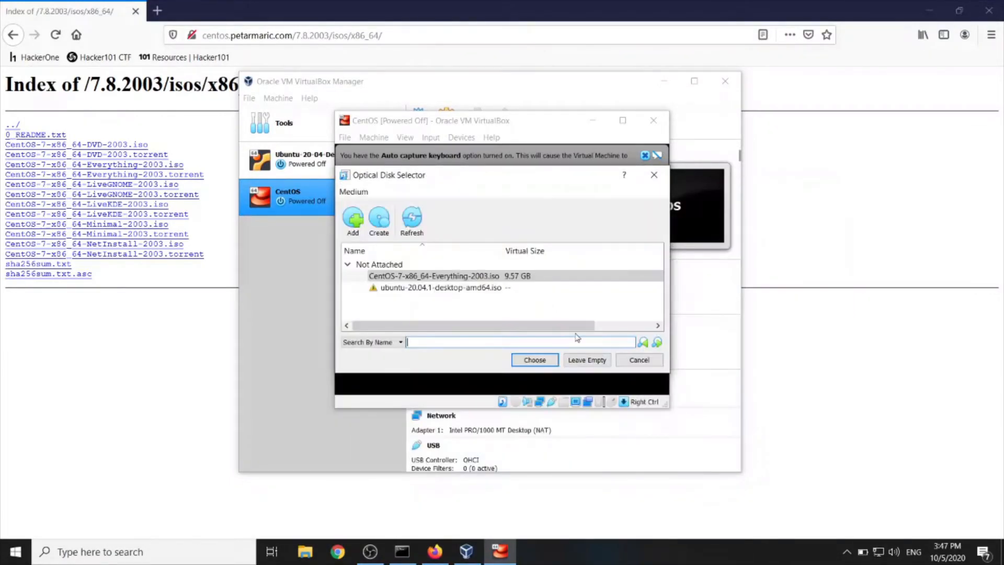
{"action": "left_click", "coordinate": [534, 360]}
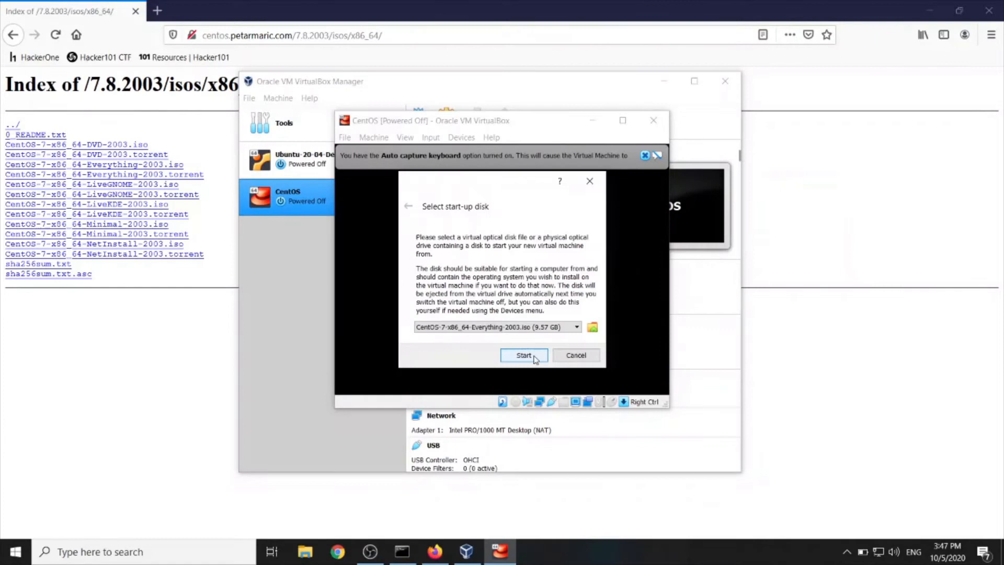
{"action": "left_click", "coordinate": [524, 356]}
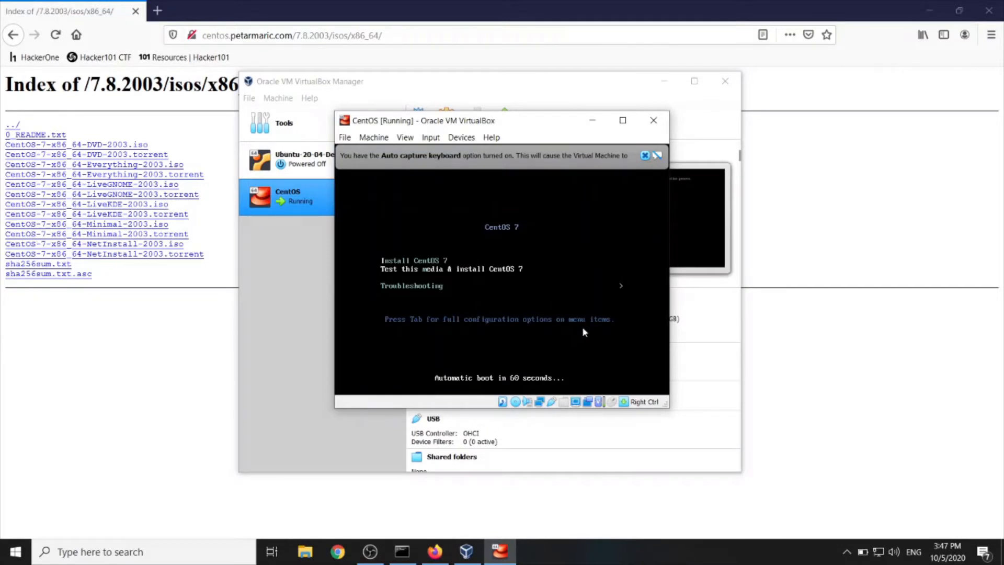
{"action": "mouse_move", "coordinate": [606, 284]}
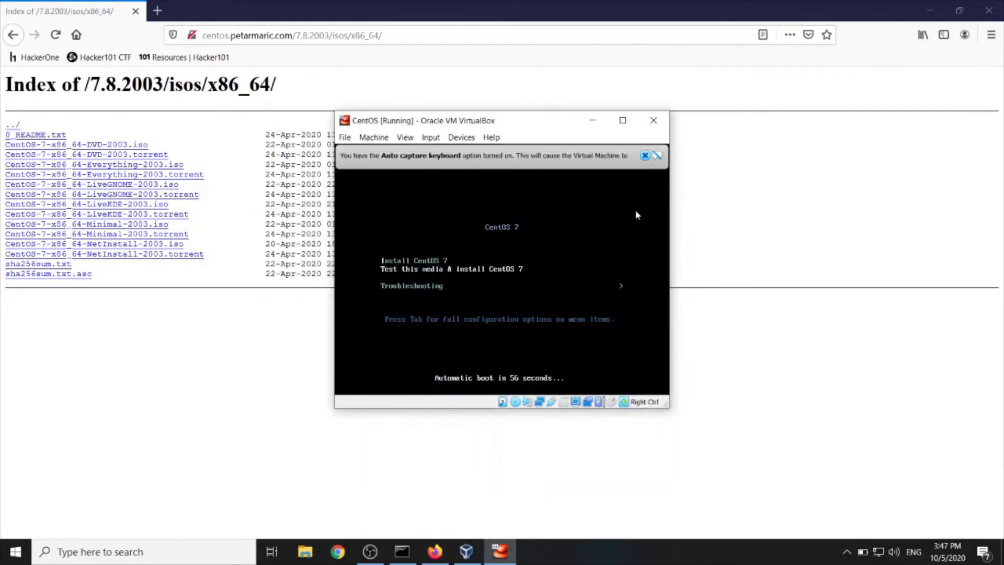
{"action": "mouse_move", "coordinate": [871, 174]}
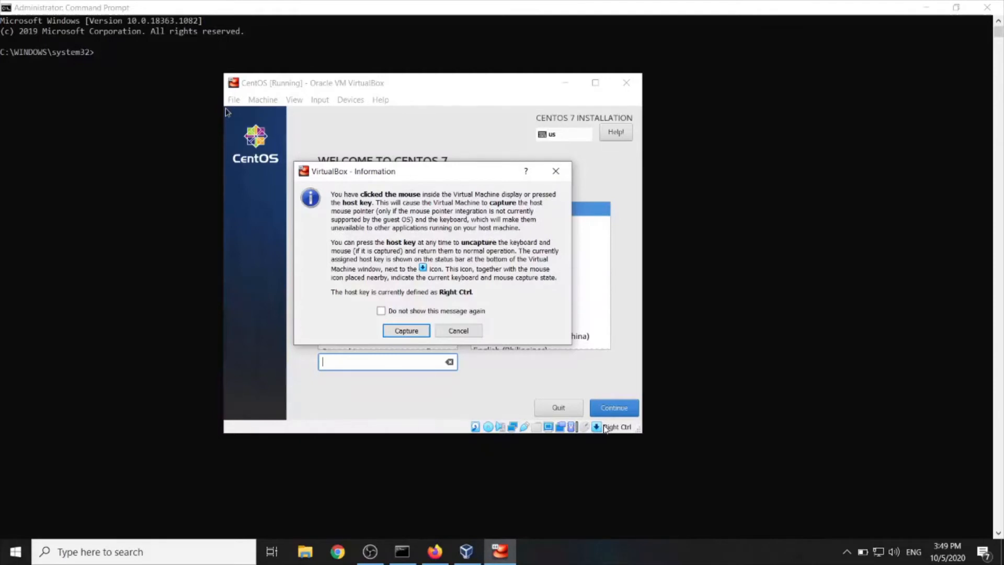
{"action": "mouse_move", "coordinate": [408, 330]}
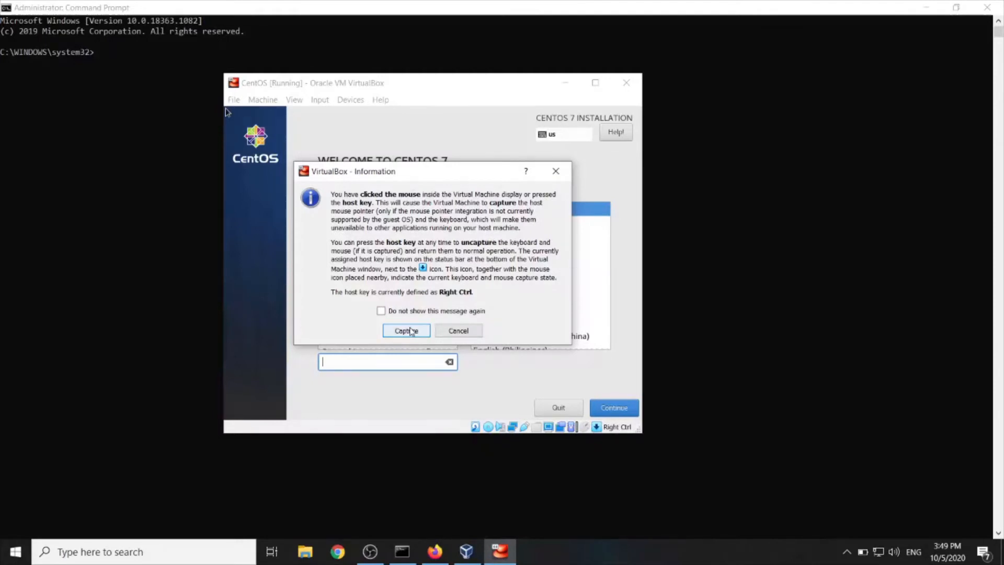
Let the VM capture input and continue the installer in English (United States)
{"action": "left_click", "coordinate": [406, 331]}
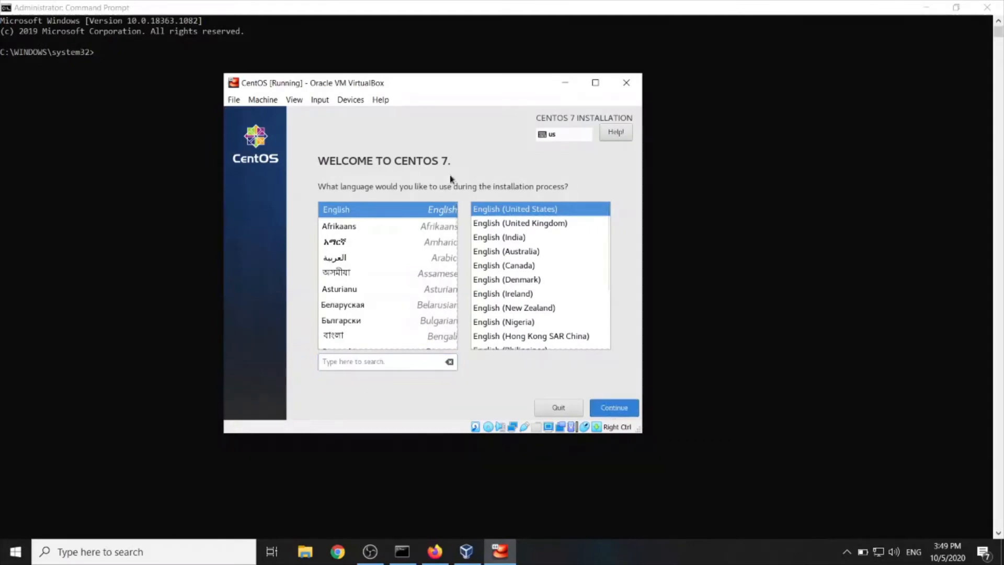
{"action": "mouse_move", "coordinate": [430, 169]}
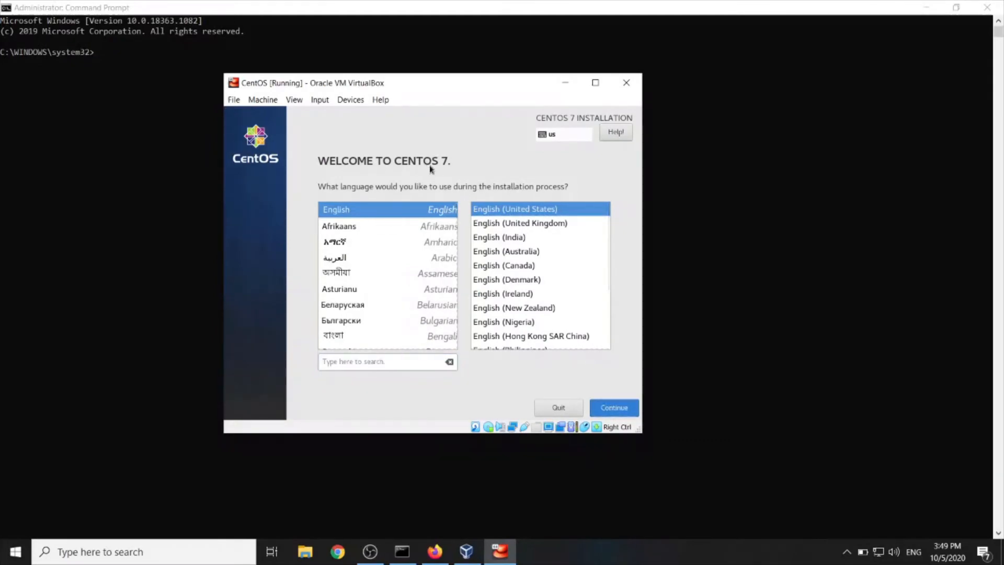
{"action": "left_click", "coordinate": [615, 407]}
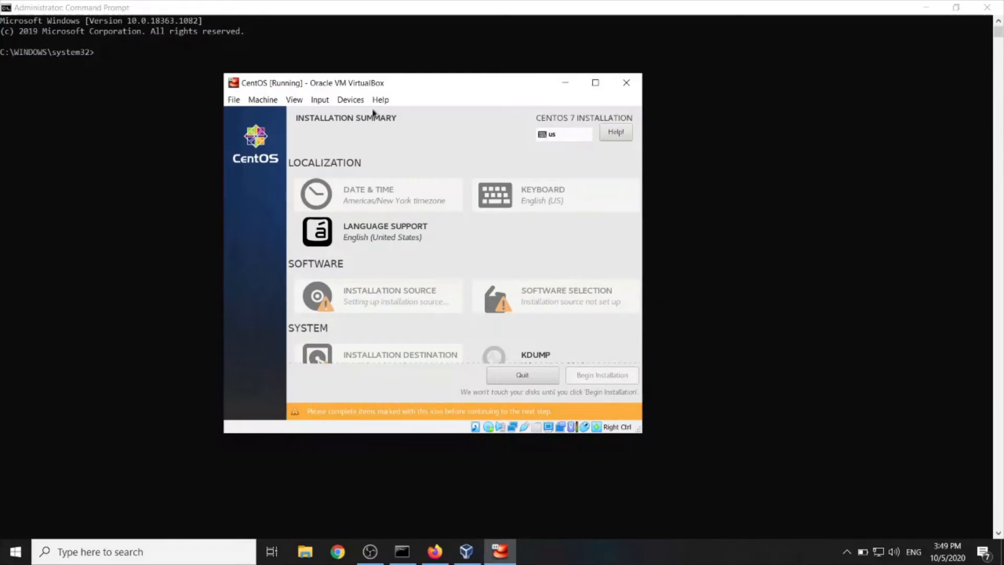
{"action": "mouse_move", "coordinate": [408, 187]}
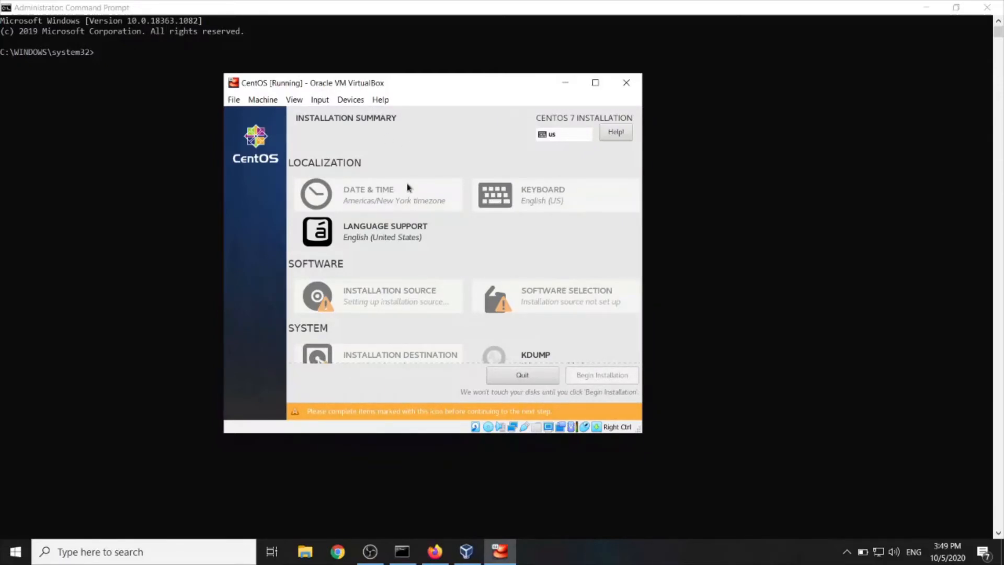
{"action": "mouse_move", "coordinate": [411, 177]}
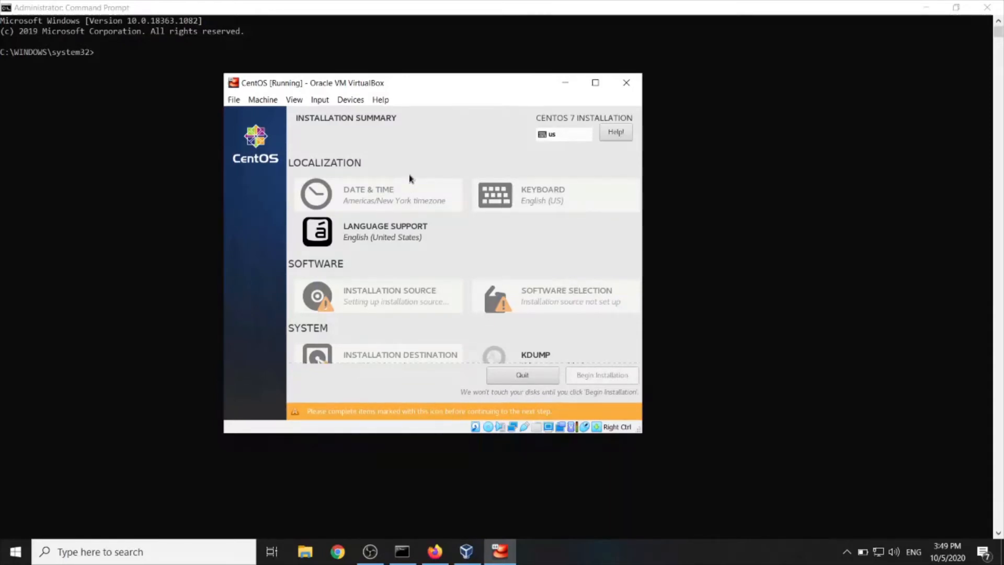
{"action": "mouse_move", "coordinate": [434, 163]}
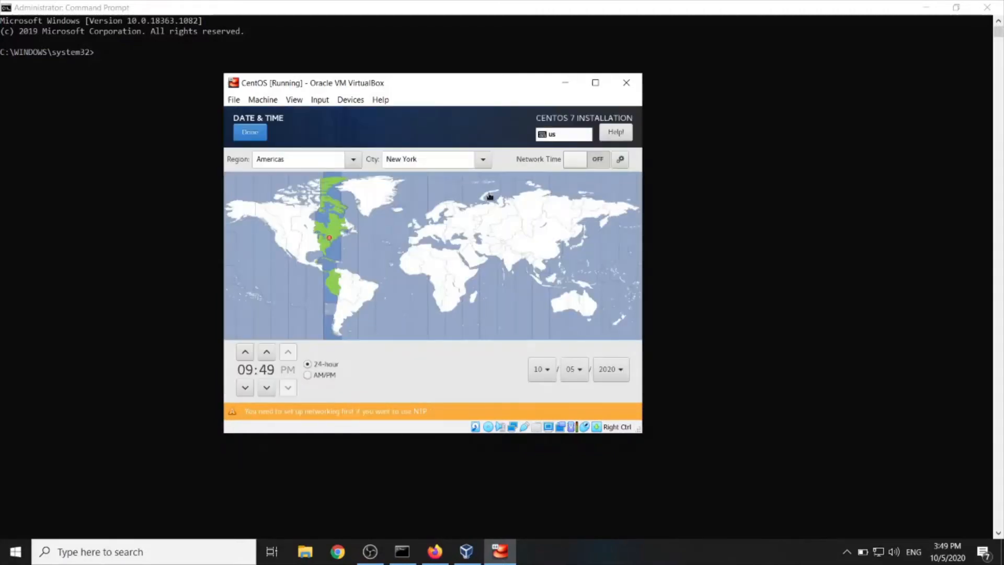
{"action": "mouse_move", "coordinate": [421, 199]}
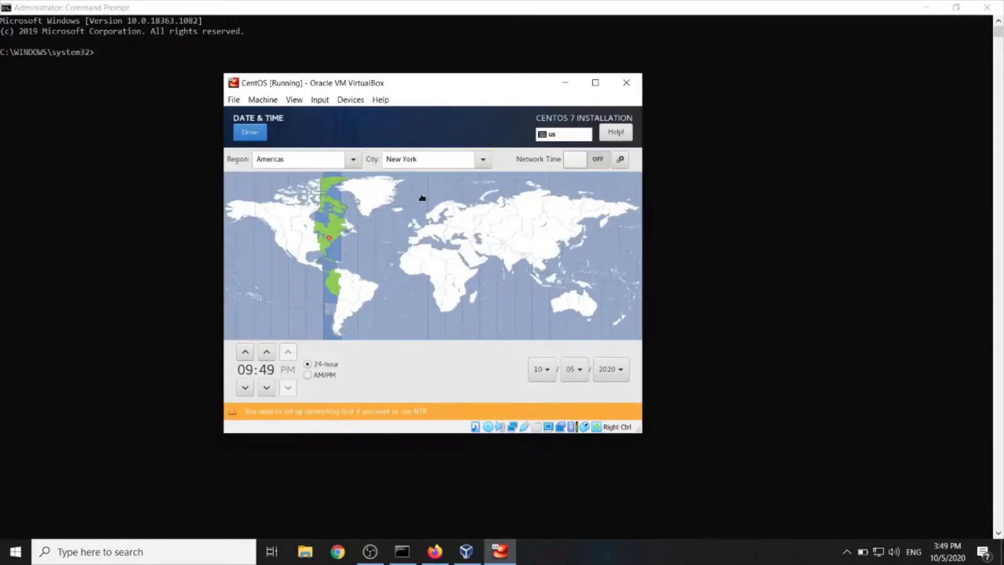
{"action": "mouse_move", "coordinate": [317, 235]}
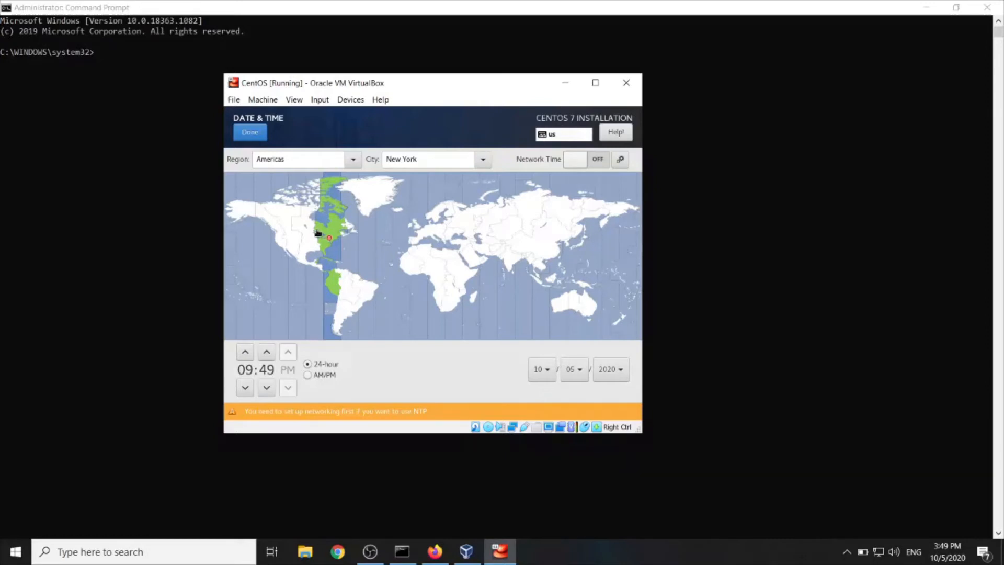
{"action": "mouse_move", "coordinate": [460, 239]}
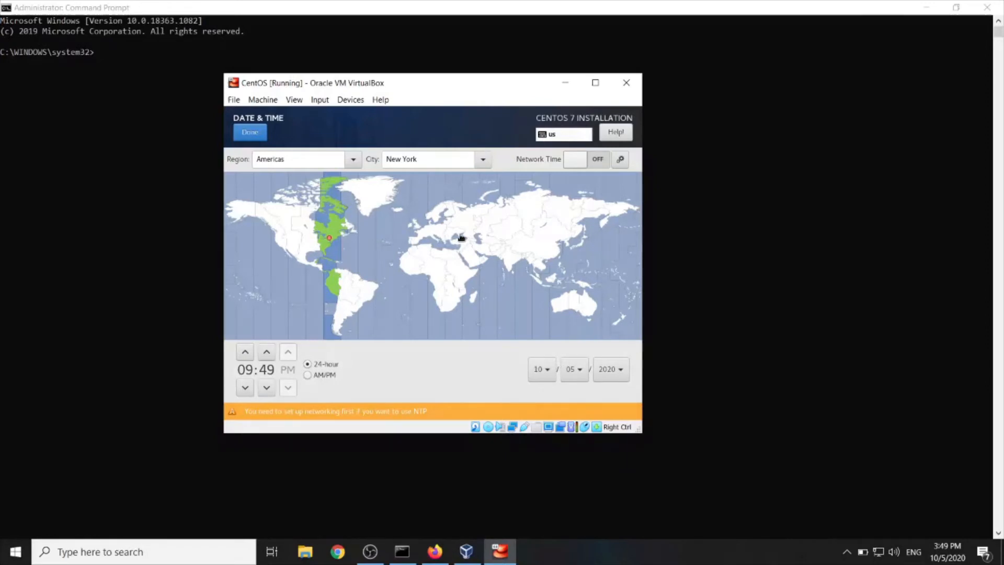
Set the installer timezone to Europe/Budapest and confirm Date & Time
{"action": "left_click", "coordinate": [458, 236]}
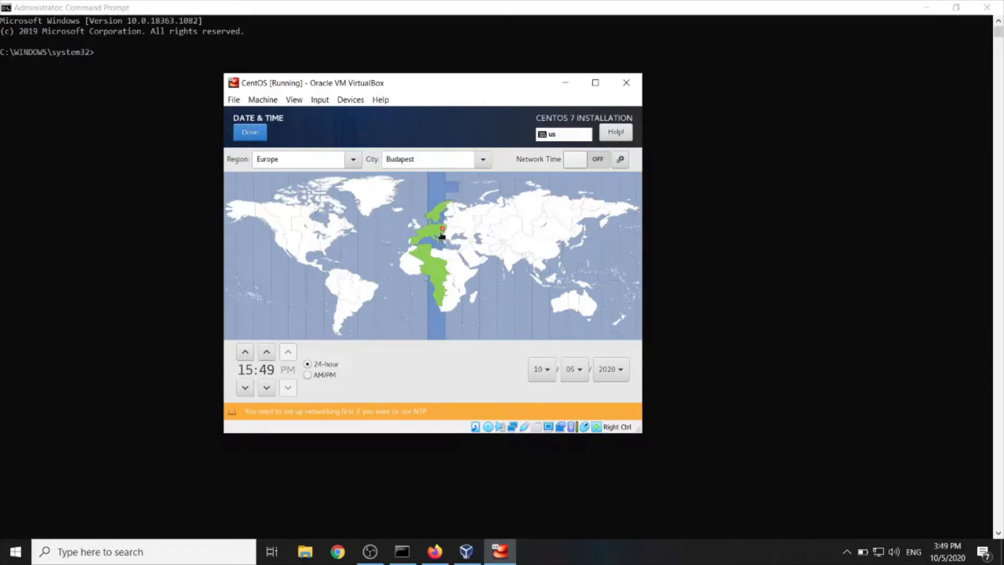
{"action": "mouse_move", "coordinate": [477, 229]}
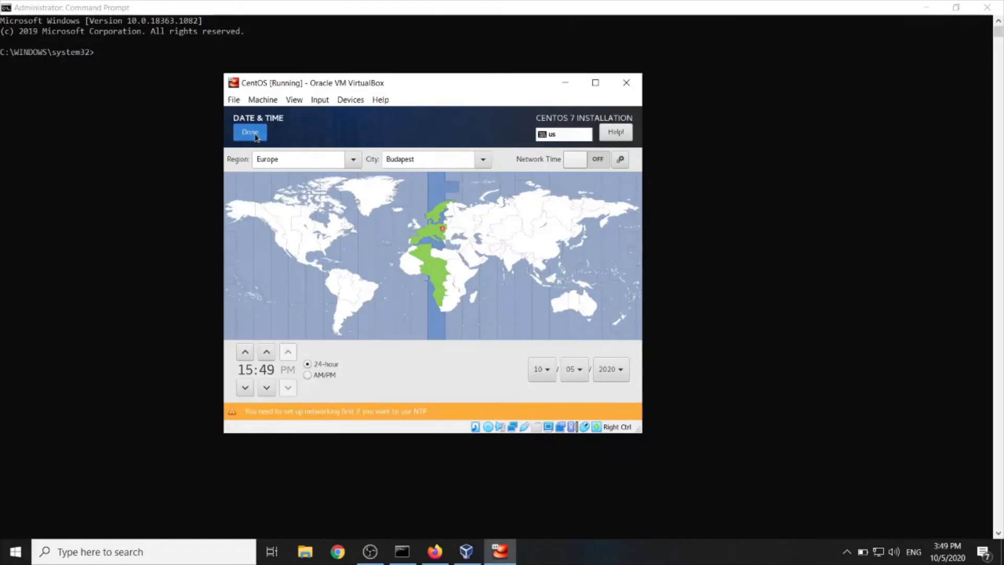
{"action": "left_click", "coordinate": [250, 132]}
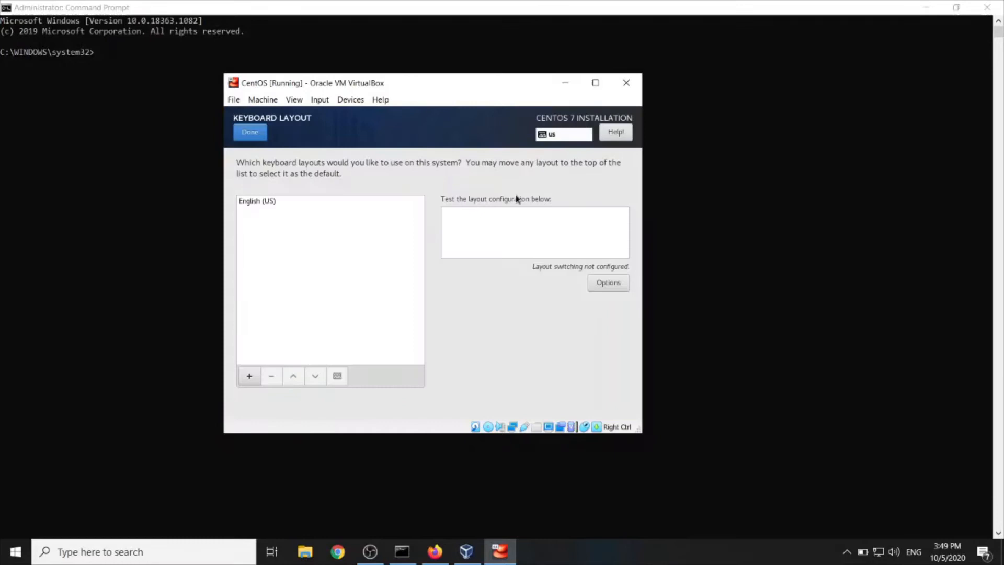
Keep English (US) keyboard, English language support and local media installation source
{"action": "left_click", "coordinate": [250, 132]}
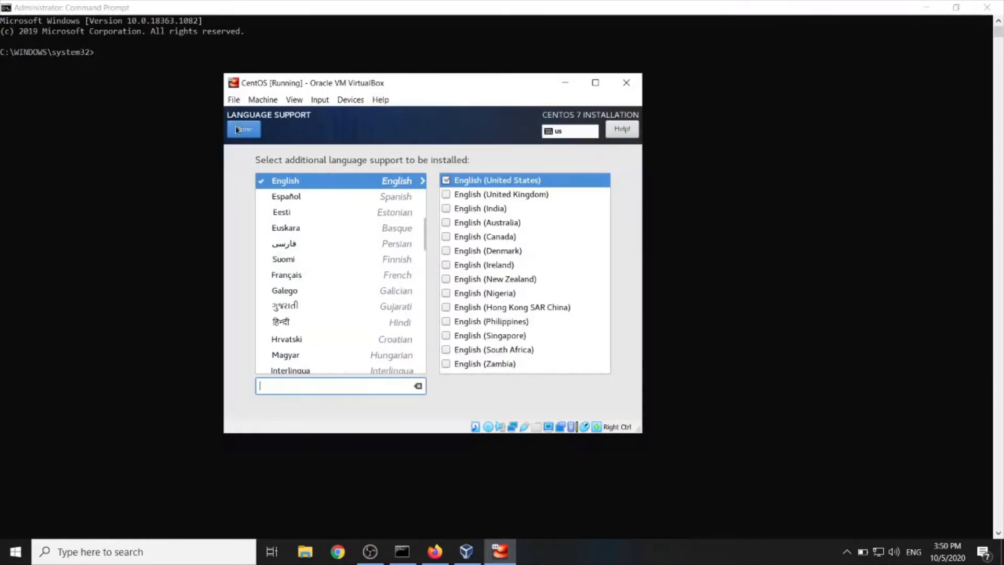
{"action": "left_click", "coordinate": [243, 129]}
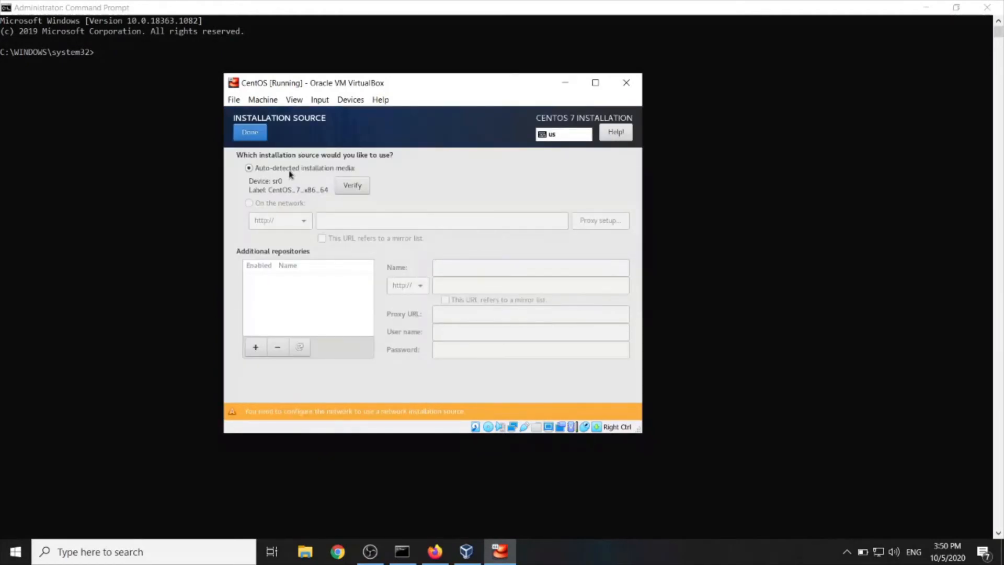
{"action": "mouse_move", "coordinate": [285, 174]}
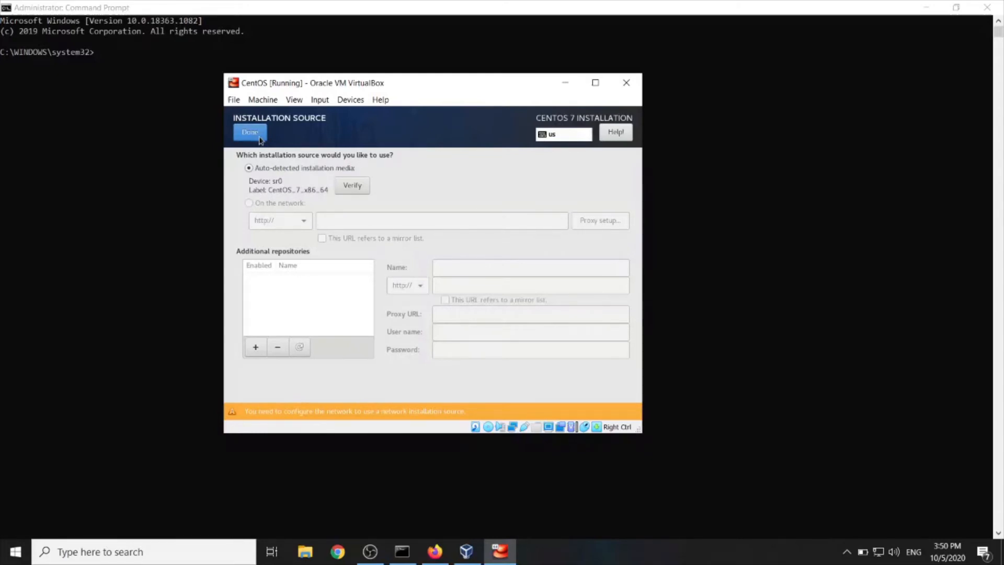
{"action": "left_click", "coordinate": [250, 132]}
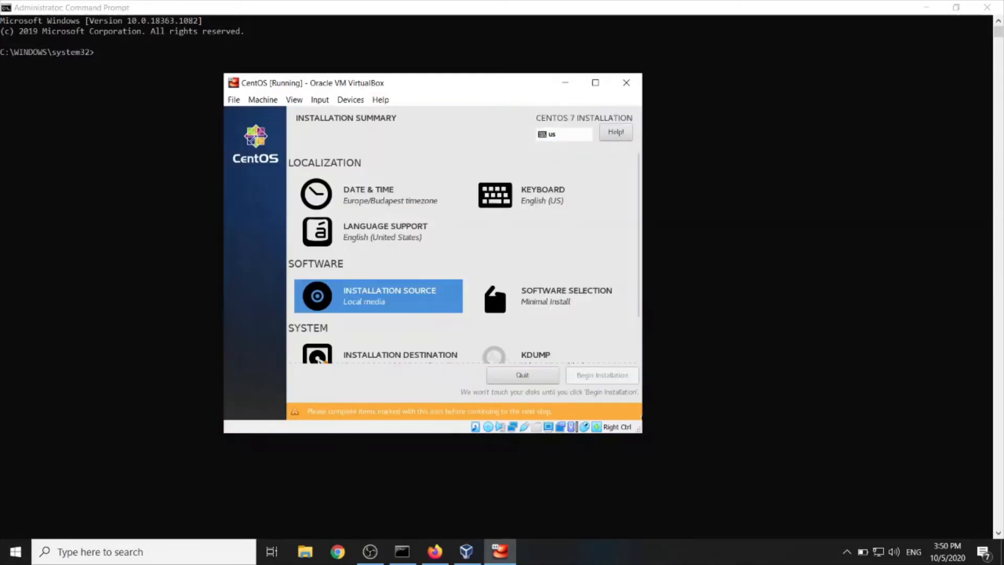
Confirm Minimal Install software and automatic partitioning on the 25 GiB disk
{"action": "left_click", "coordinate": [566, 295]}
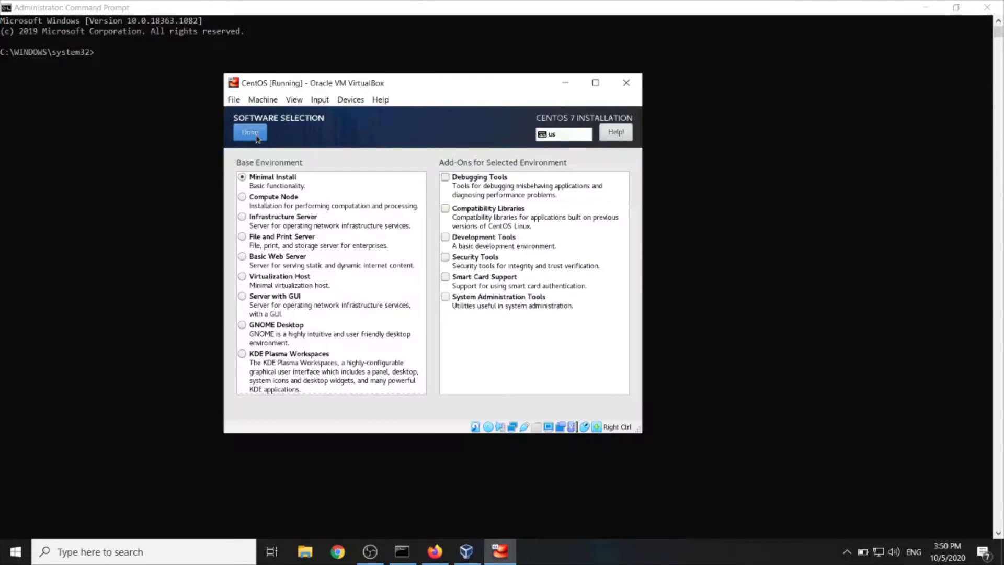
{"action": "left_click", "coordinate": [250, 132]}
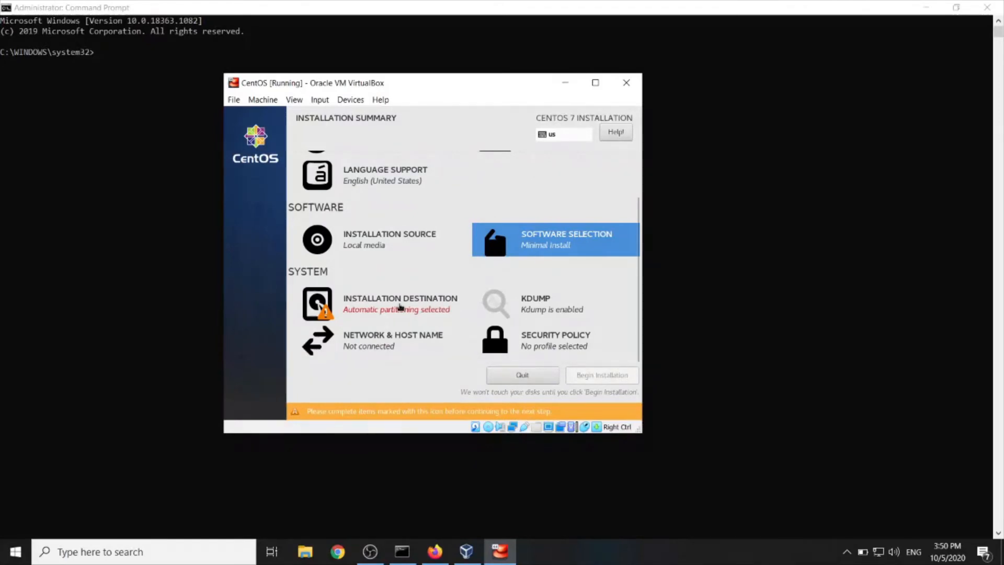
{"action": "left_click", "coordinate": [399, 303]}
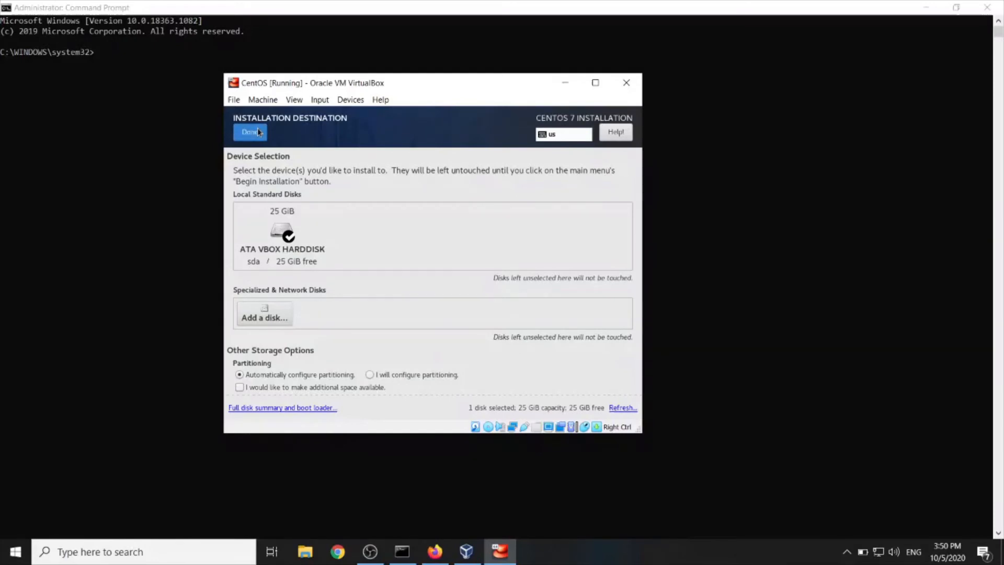
{"action": "left_click", "coordinate": [250, 132]}
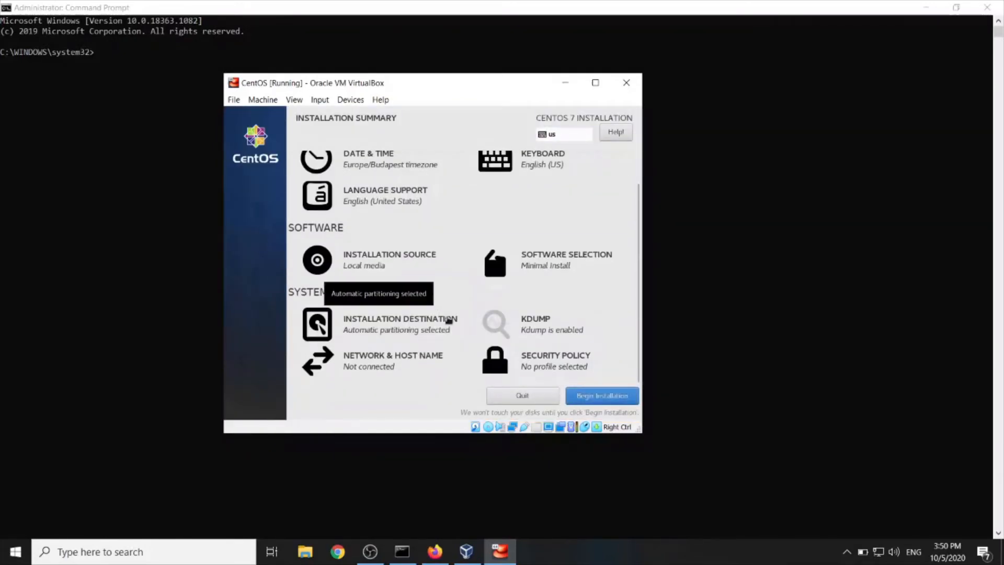
{"action": "mouse_move", "coordinate": [251, 383]}
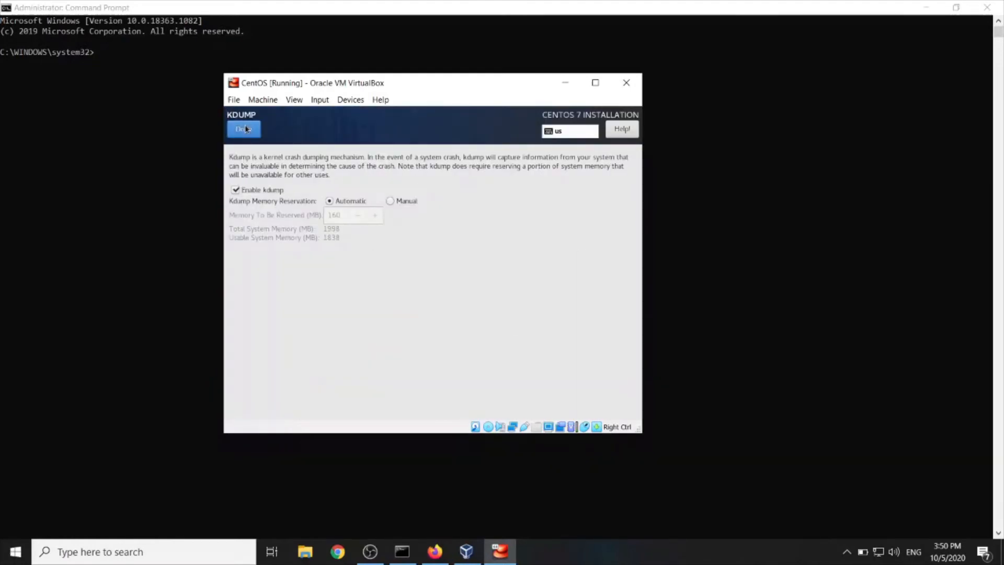
Keep Kdump enabled, switch the enp0s3 Ethernet connection ON in Network & Host Name, and go to Security Policy
{"action": "left_click", "coordinate": [243, 129]}
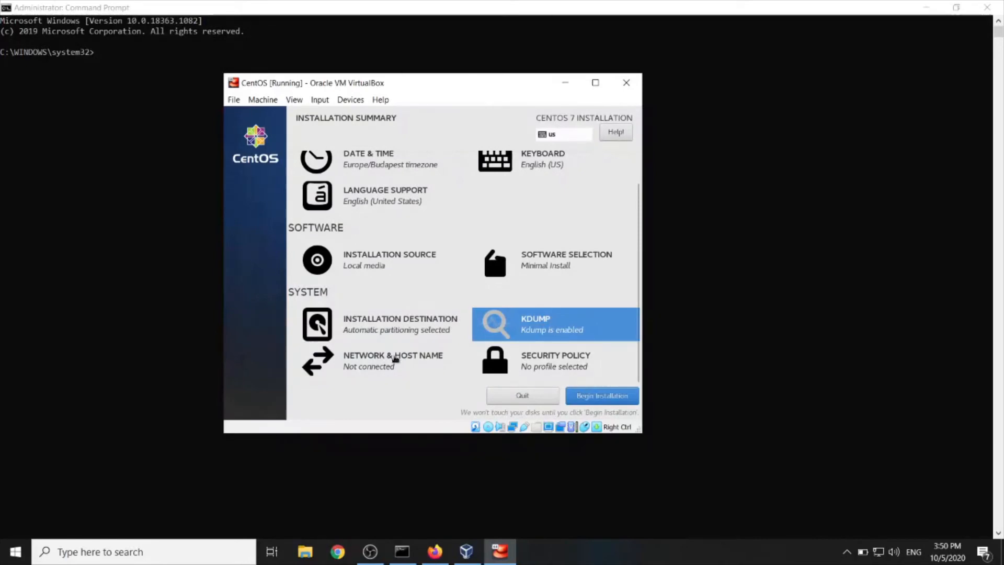
{"action": "left_click", "coordinate": [394, 360]}
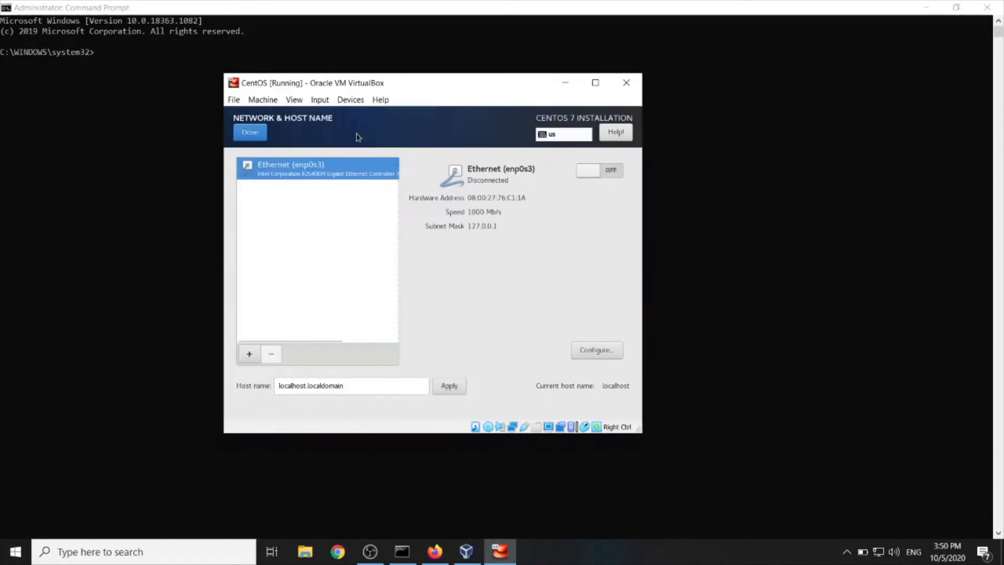
{"action": "mouse_move", "coordinate": [515, 177]}
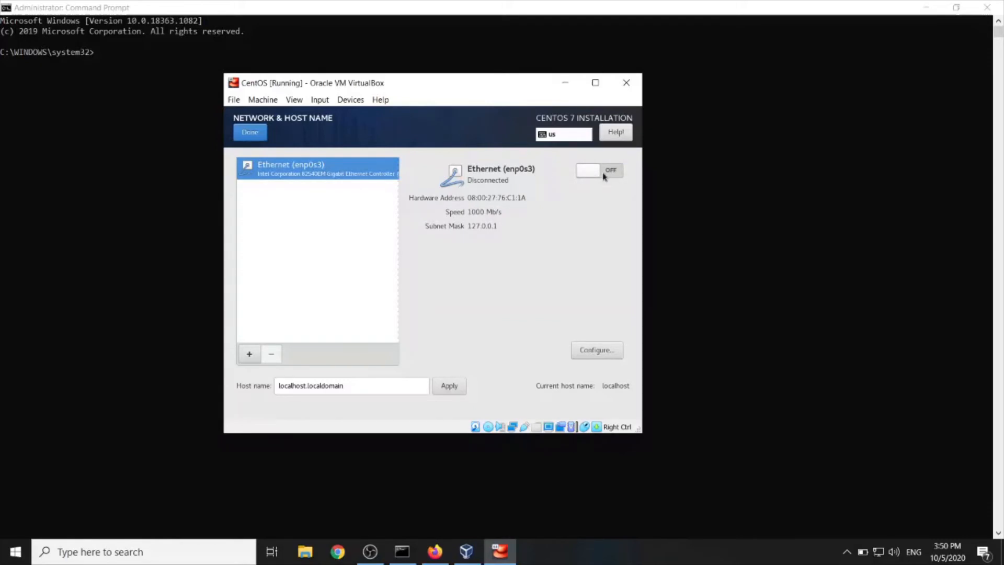
{"action": "left_click", "coordinate": [599, 170]}
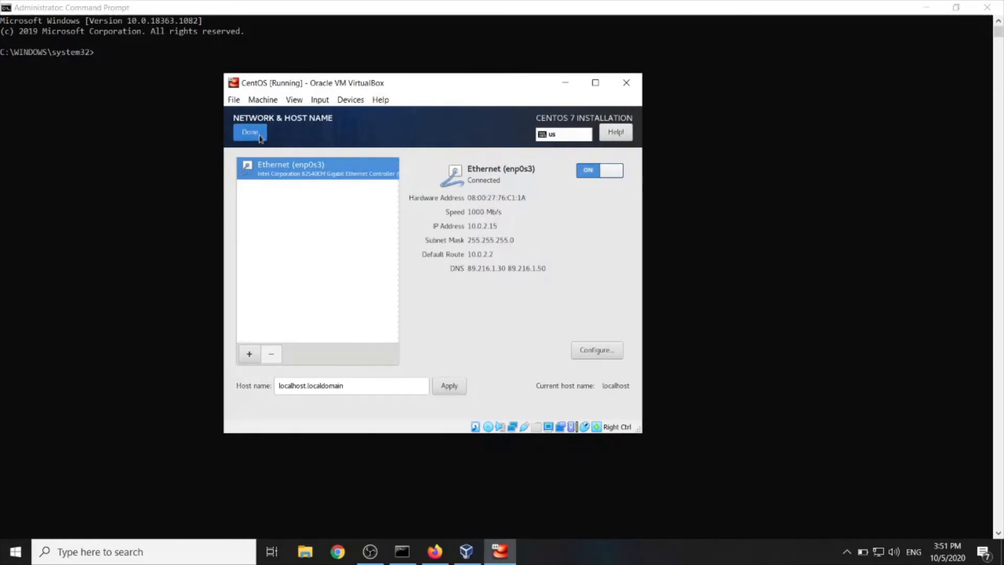
{"action": "left_click", "coordinate": [250, 133]}
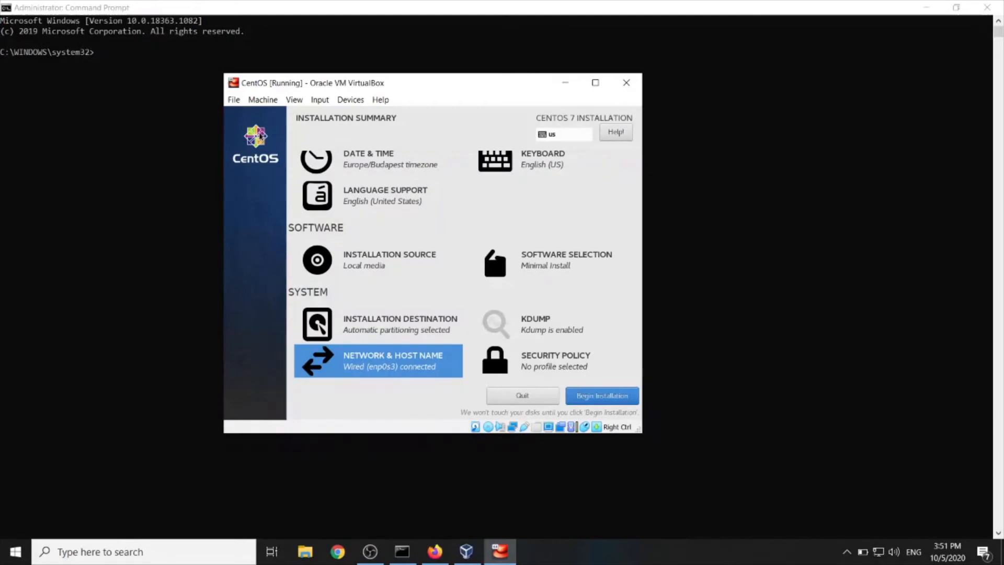
{"action": "mouse_move", "coordinate": [285, 136]}
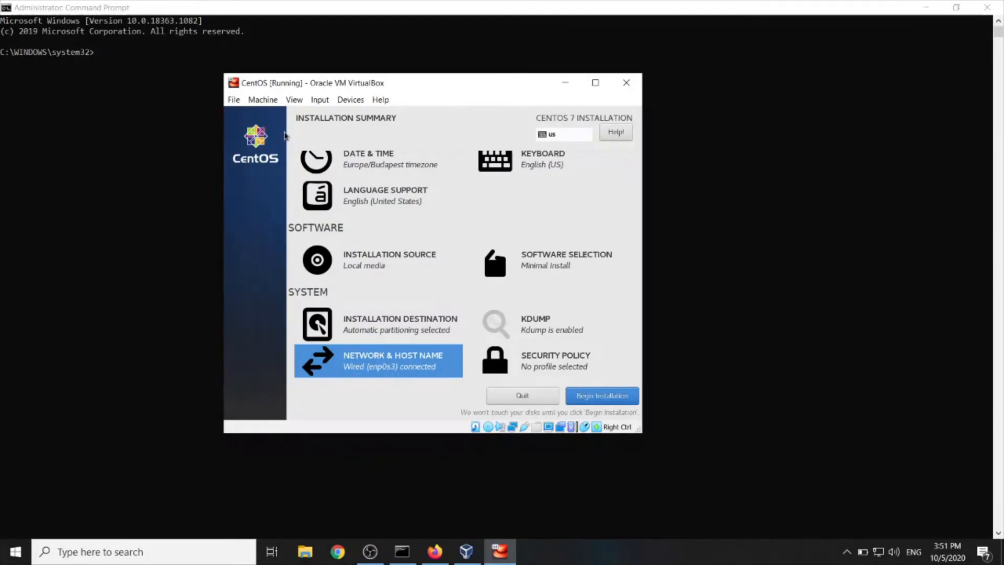
{"action": "left_click", "coordinate": [494, 361]}
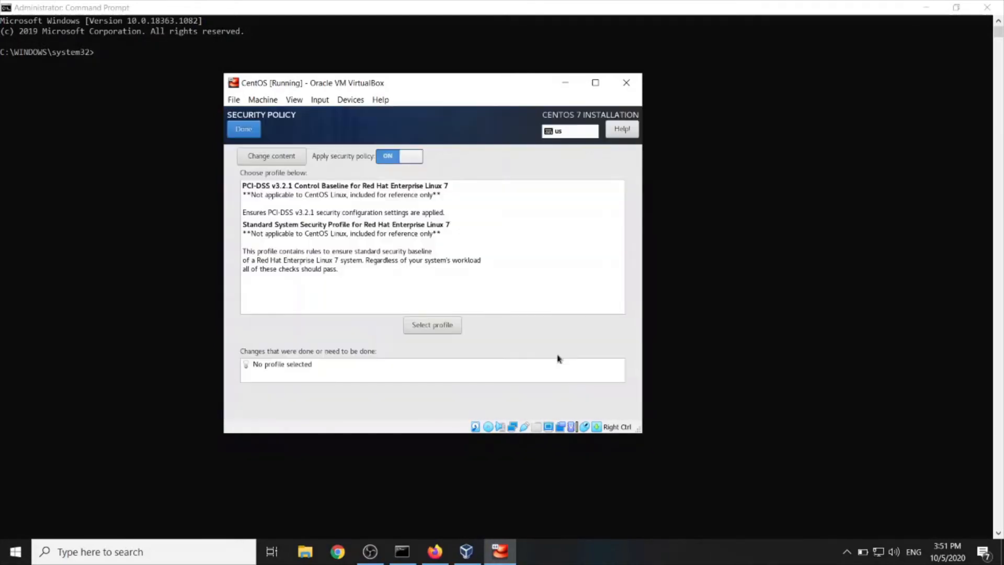
{"action": "mouse_move", "coordinate": [308, 140]}
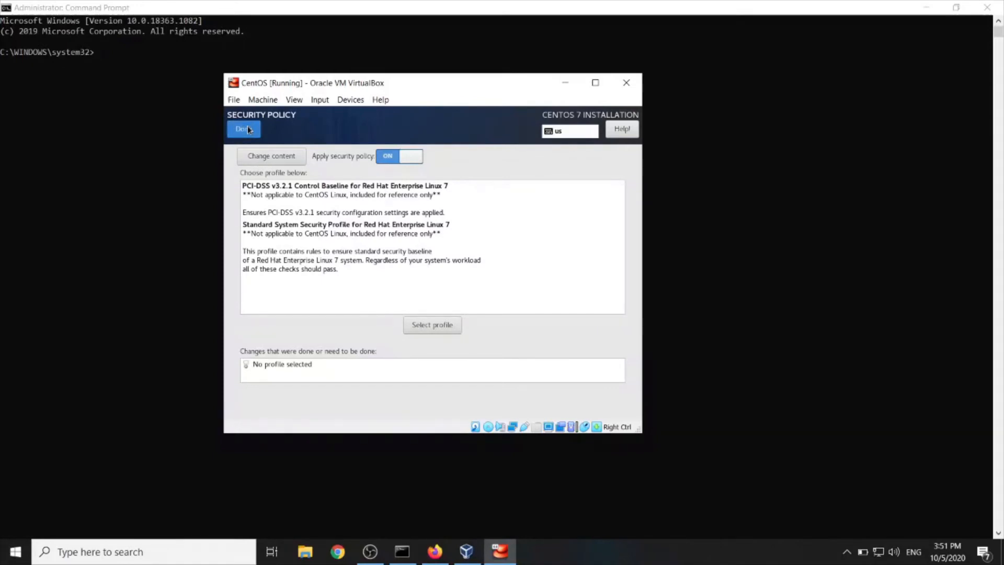
Leave Security Policy with no profile selected and begin the CentOS installation
{"action": "left_click", "coordinate": [243, 129]}
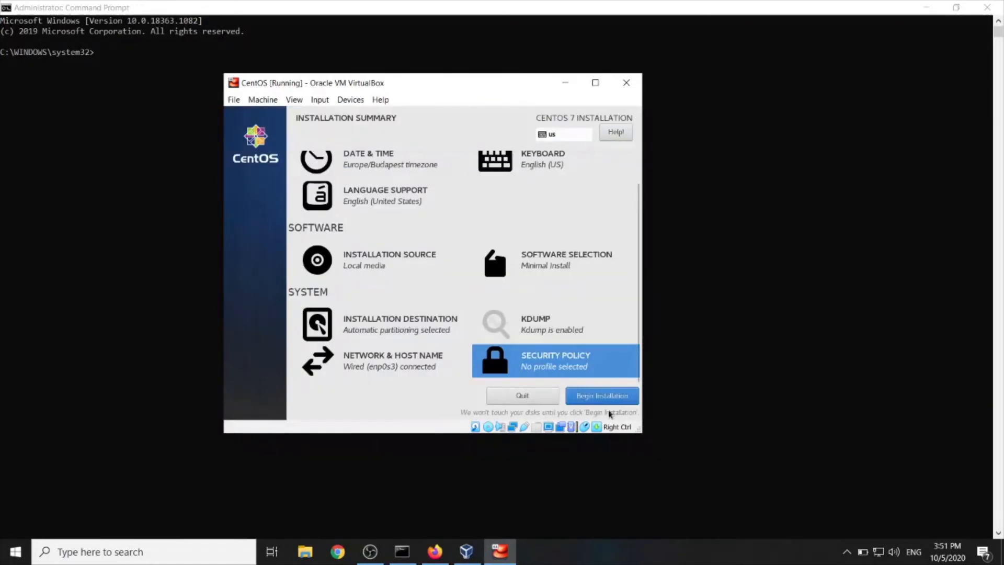
{"action": "left_click", "coordinate": [603, 396]}
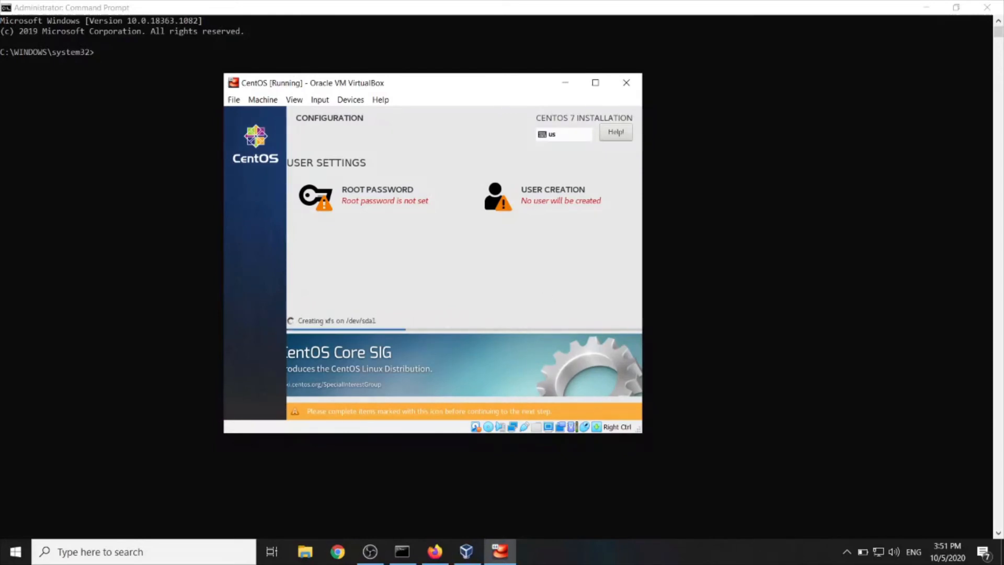
Set and confirm the root password while packages install, then move on to User Creation
{"action": "left_click", "coordinate": [376, 195]}
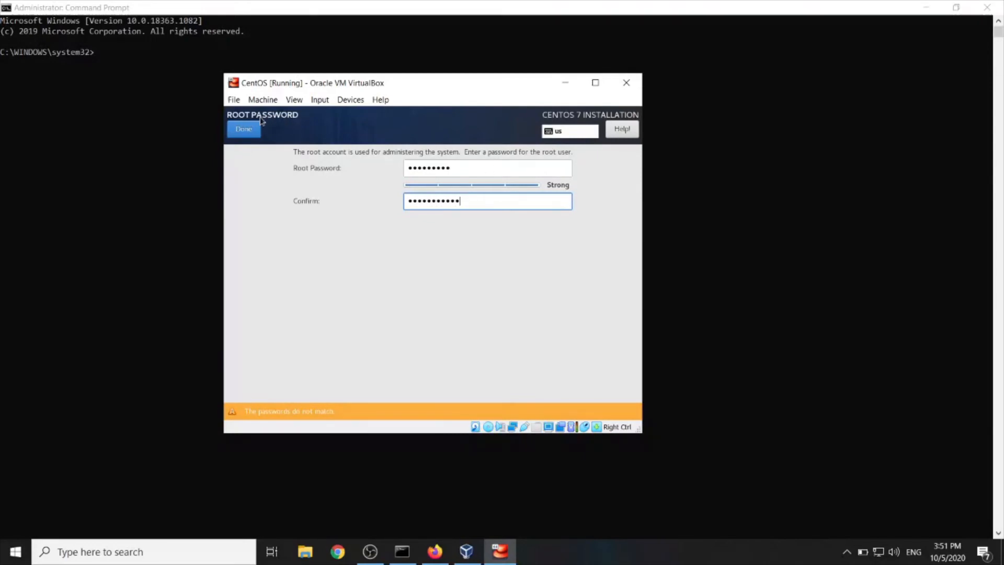
{"action": "double_click", "coordinate": [435, 201]}
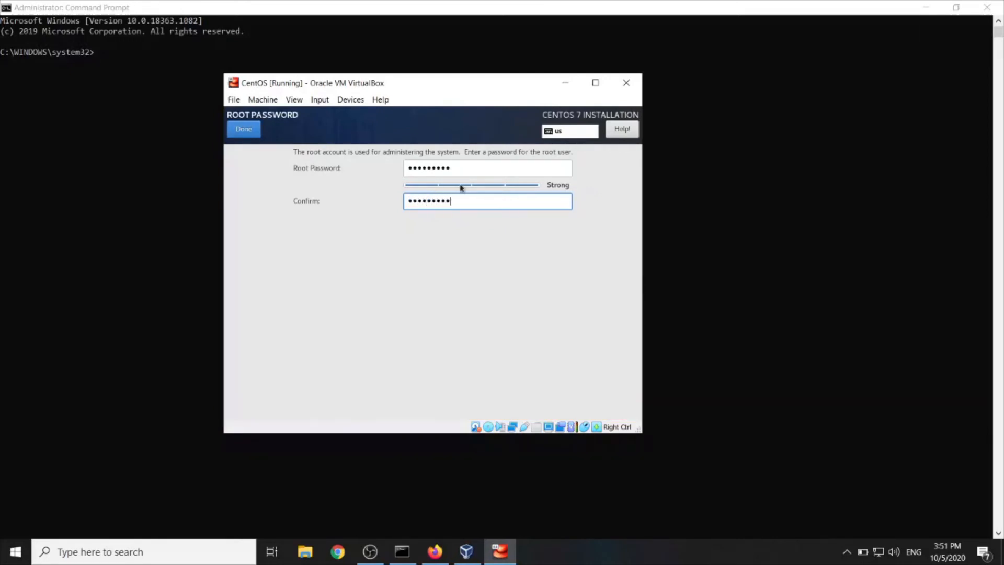
{"action": "left_click", "coordinate": [243, 129]}
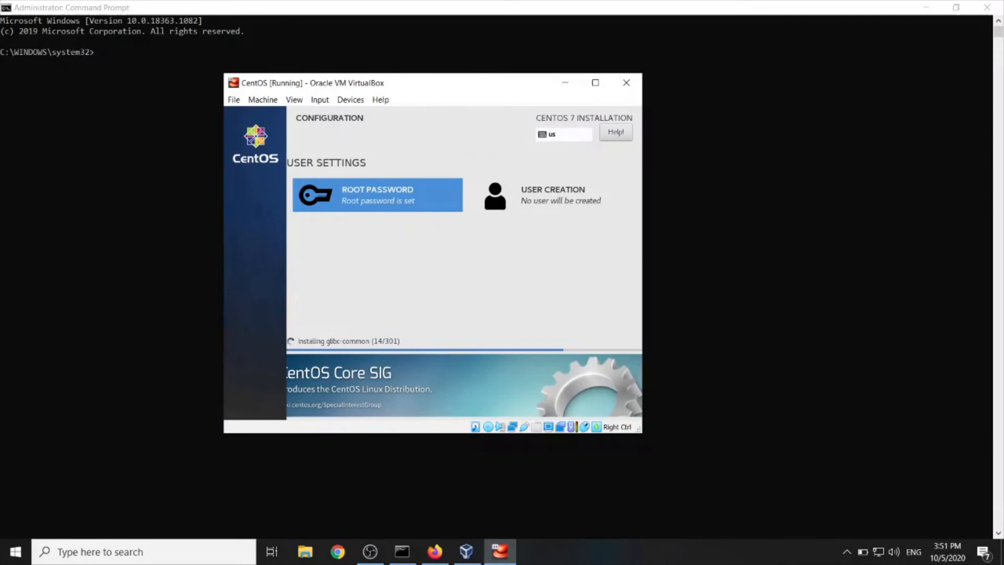
{"action": "left_click", "coordinate": [553, 195]}
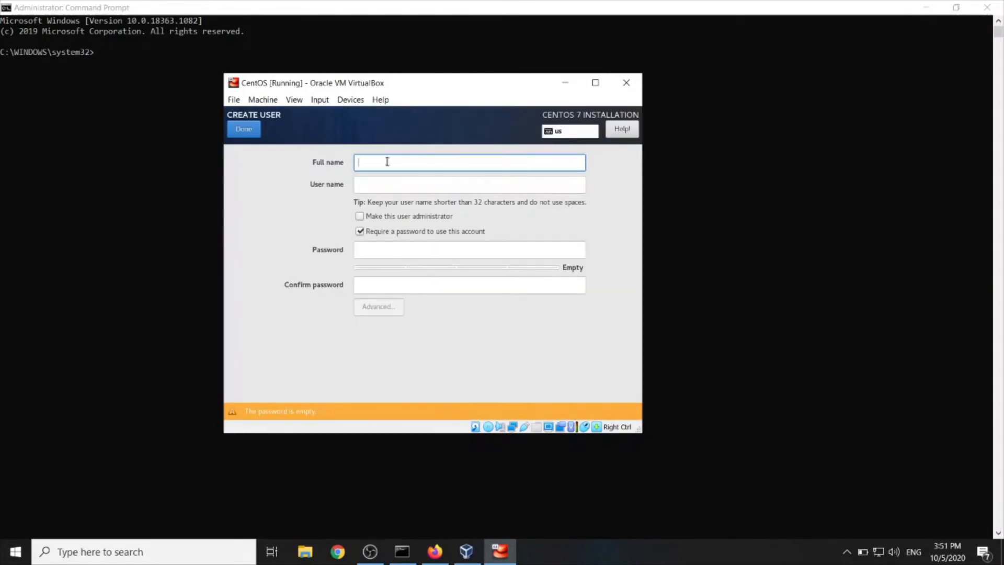
Create user 'Semantron' as an administrator with a password and let the installation complete
{"action": "type", "text": "Semantron"}
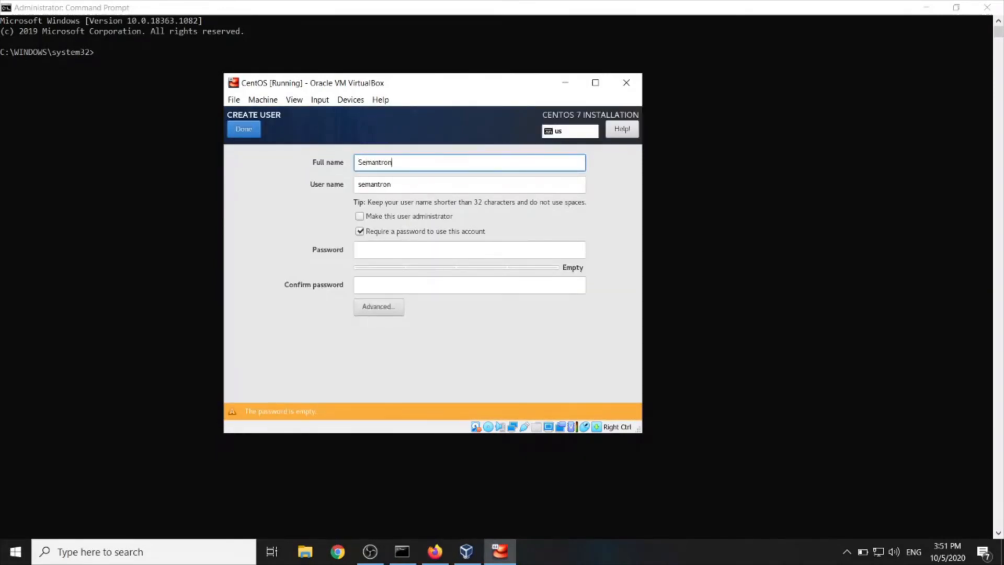
{"action": "left_click", "coordinate": [360, 216]}
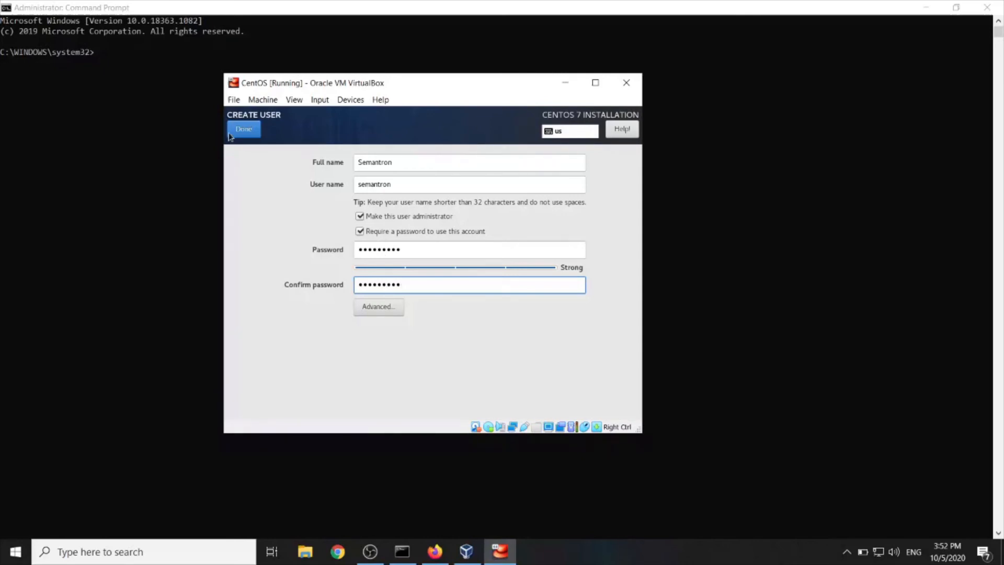
{"action": "left_click", "coordinate": [244, 128]}
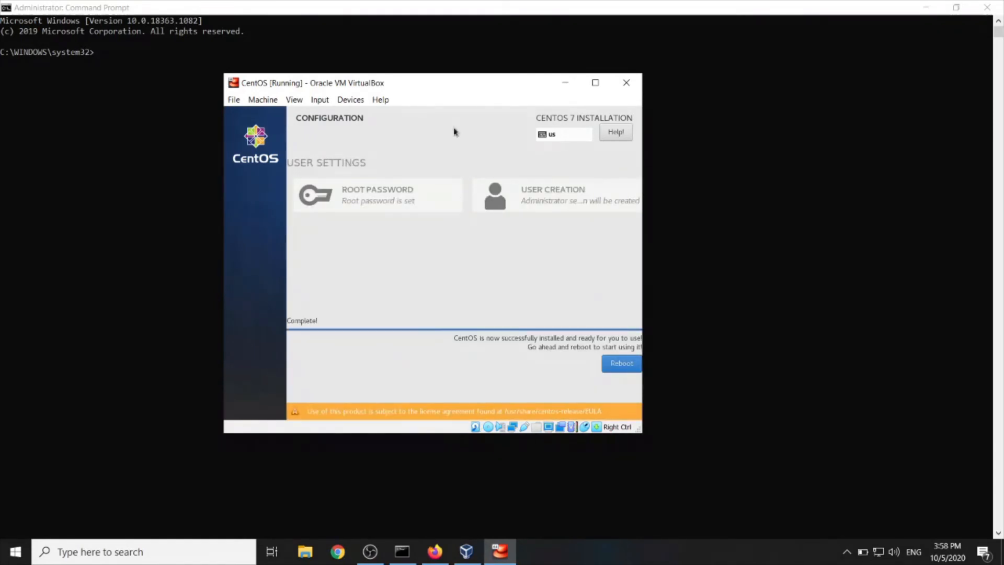
{"action": "mouse_move", "coordinate": [524, 332]}
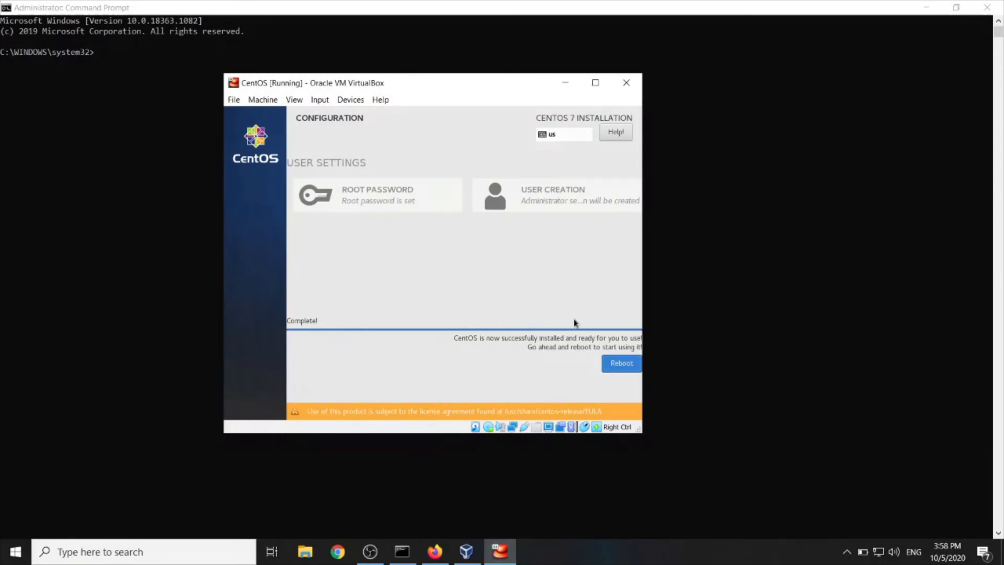
Reboot into the installed CentOS Linux 7 and reach the localhost login prompt
{"action": "left_click", "coordinate": [621, 363]}
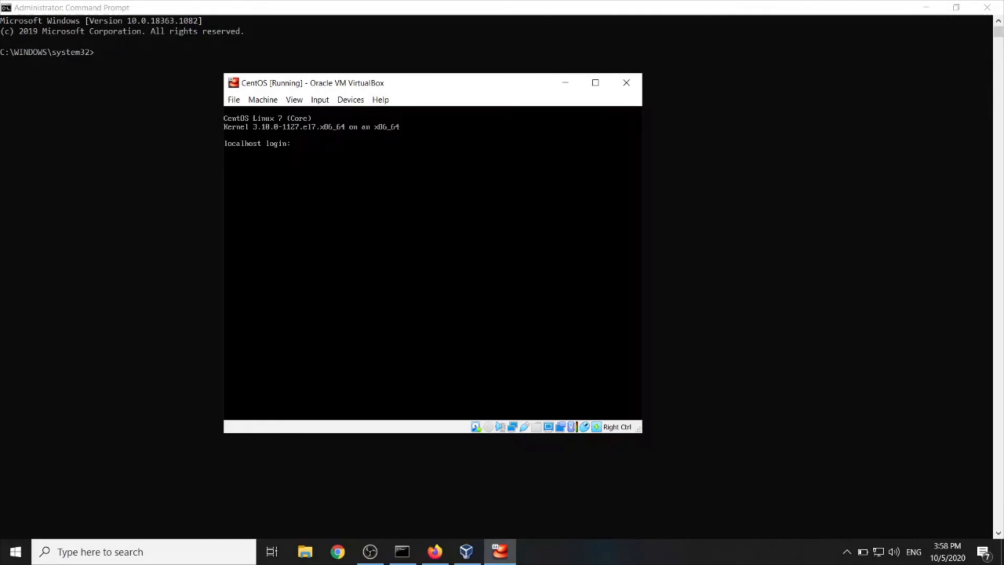
Log in as semantron at the console and run 'sudo yum update', reaching the sudo password prompt
{"action": "type", "text": "semantron"}
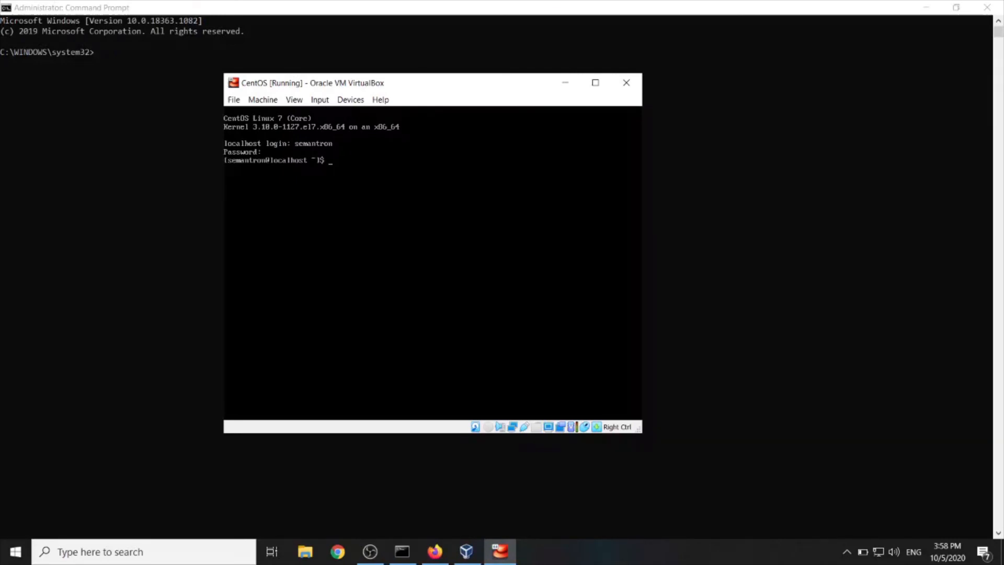
{"action": "type", "text": "sudo"}
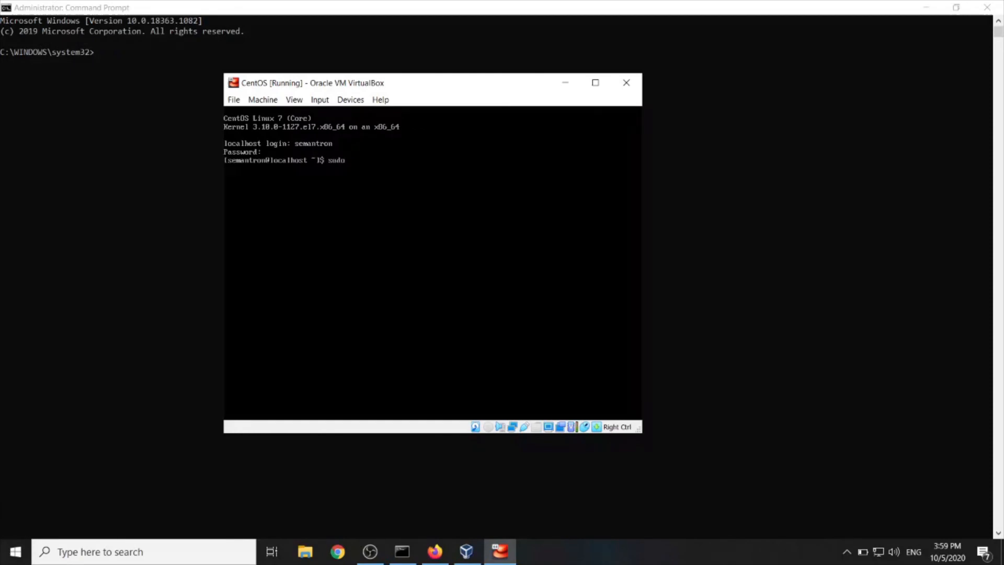
{"action": "type", "text": "yum u"}
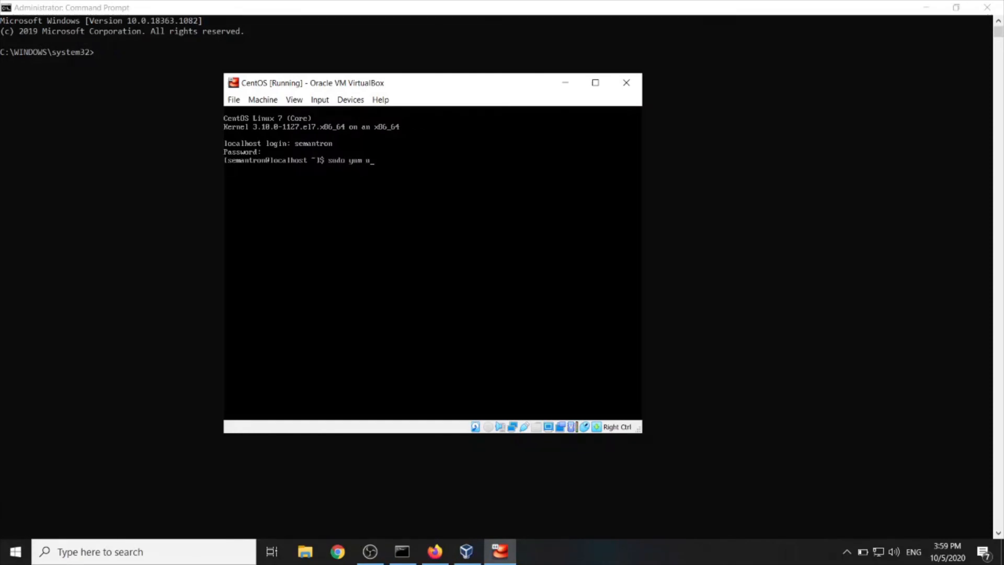
{"action": "type", "text": "pdate"}
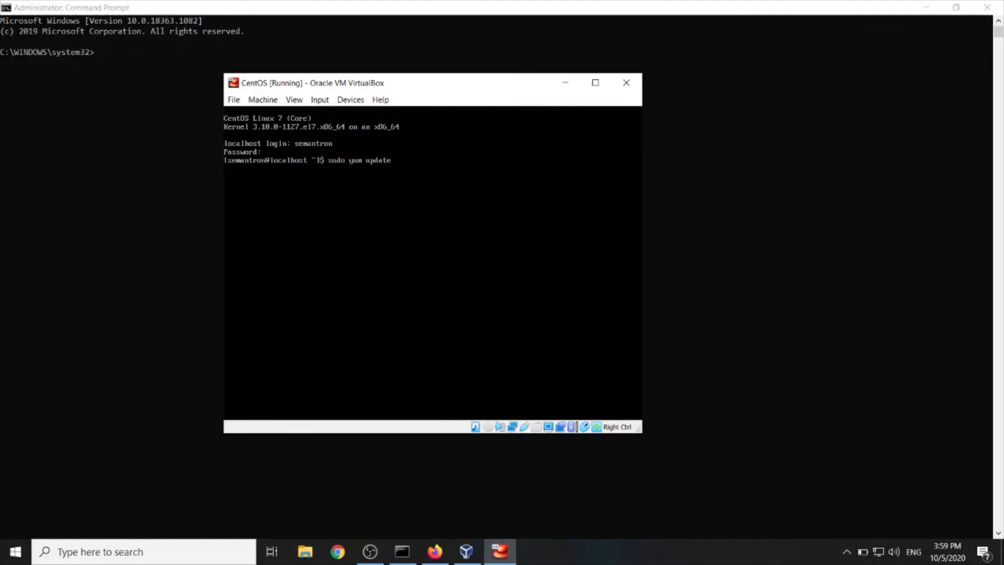
{"action": "key", "text": "Return"}
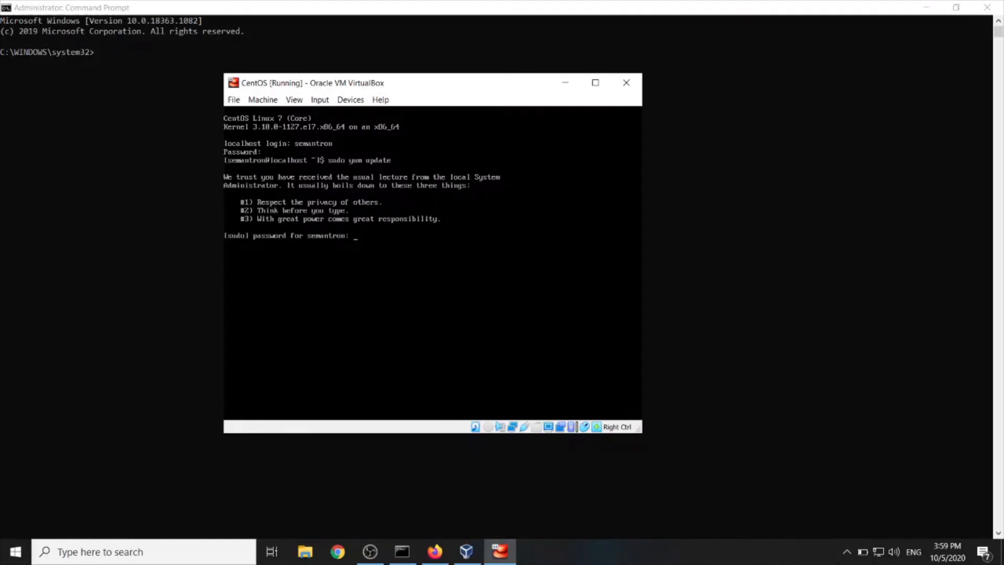